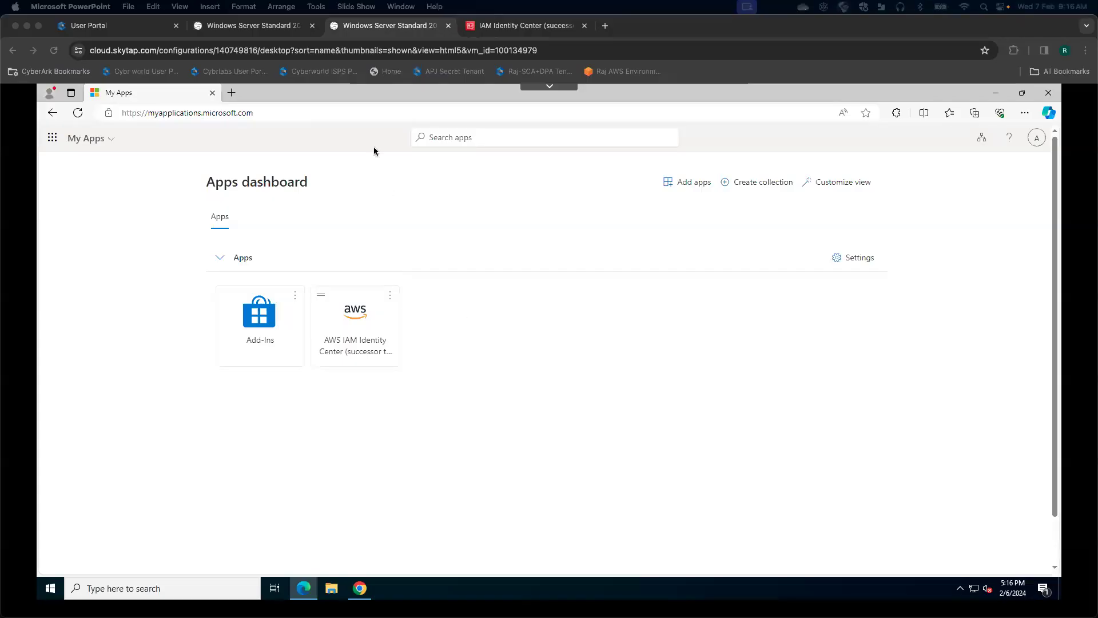
Review the signed-in Microsoft account details on the My Apps dashboard
left_click(185, 112)
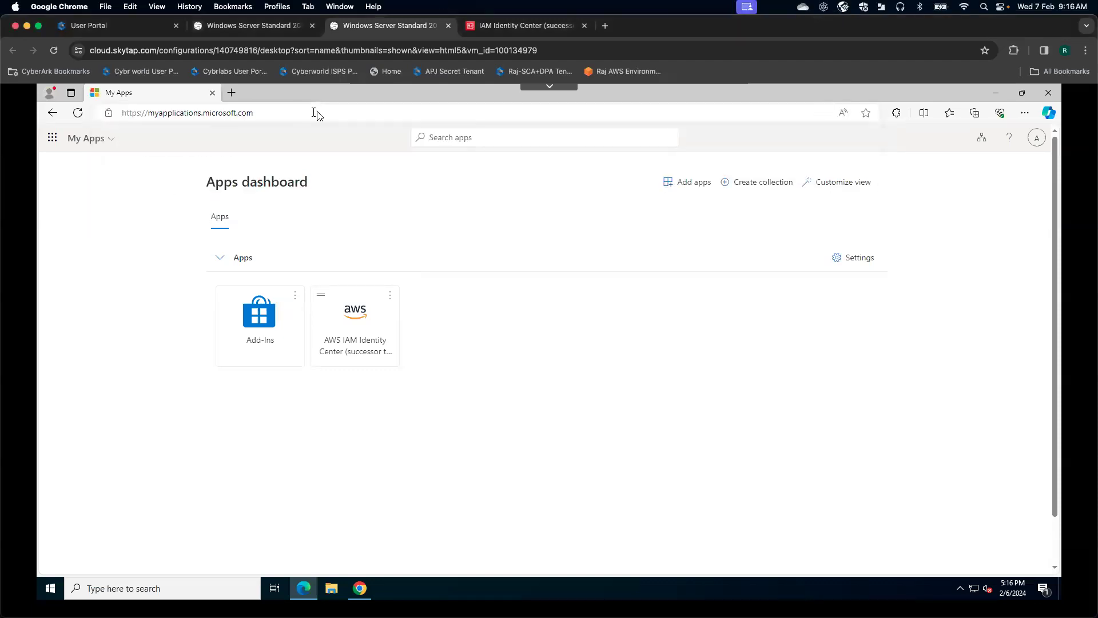
mouse_move(421, 77)
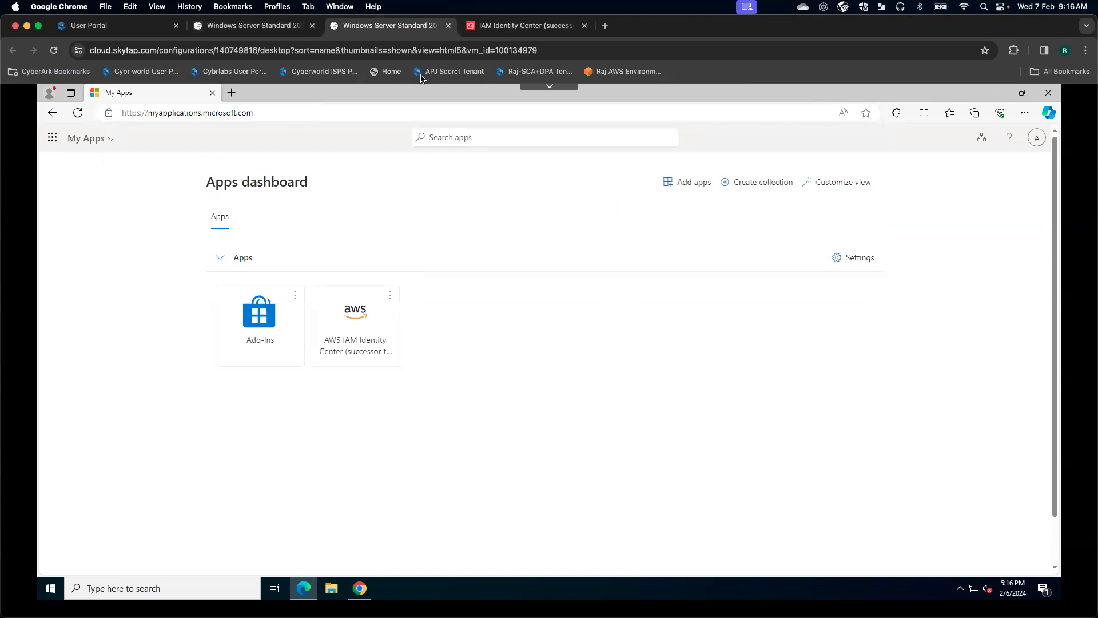
mouse_move(994, 171)
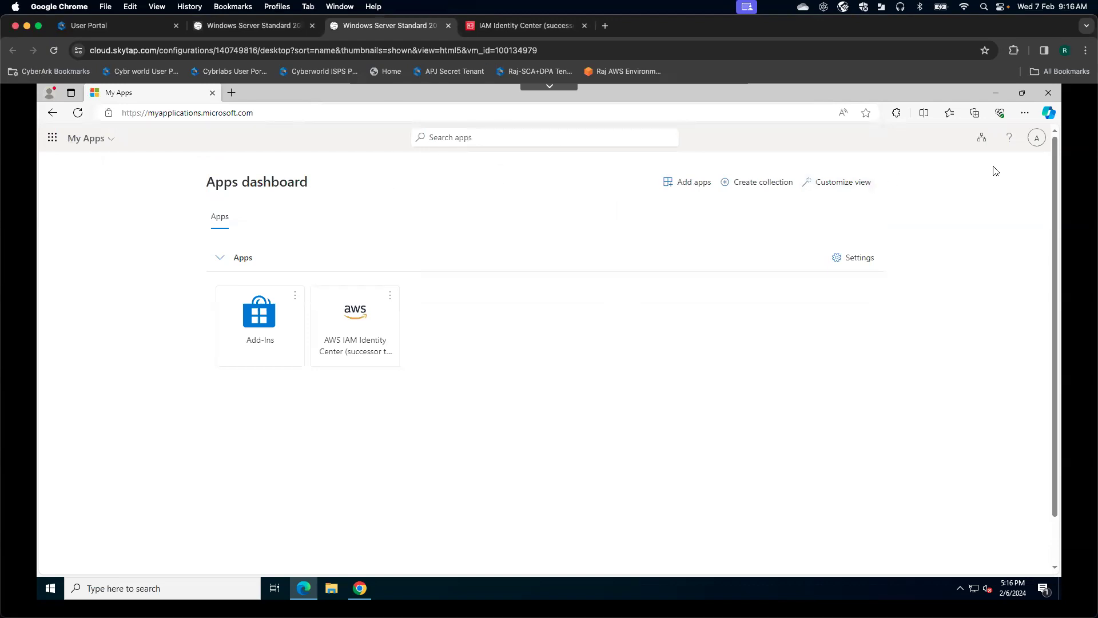
left_click(1036, 137)
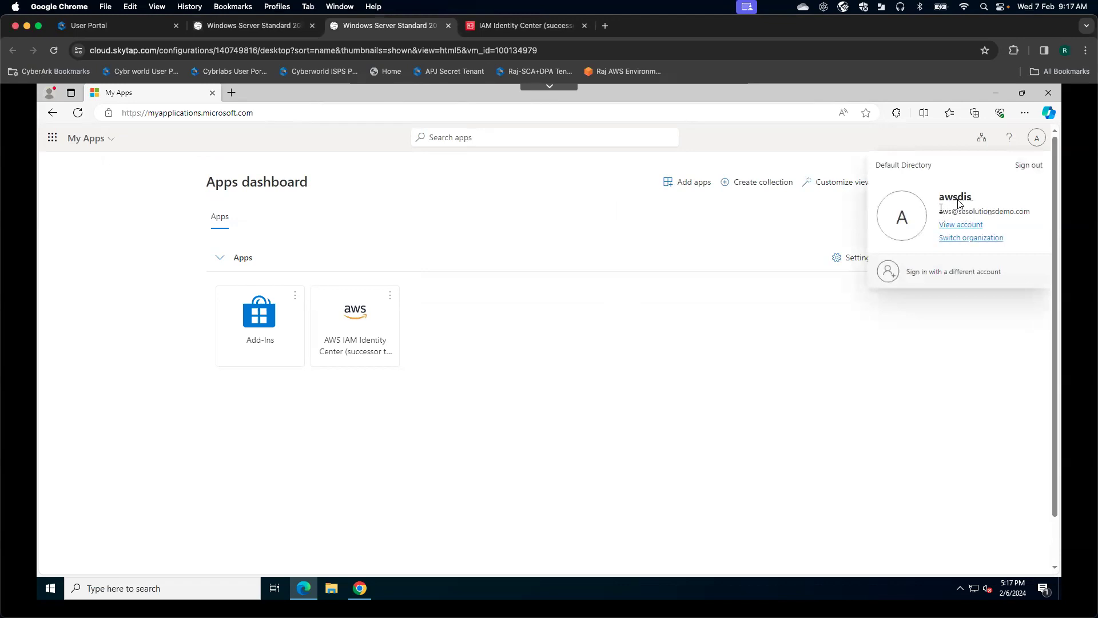
mouse_move(1001, 214)
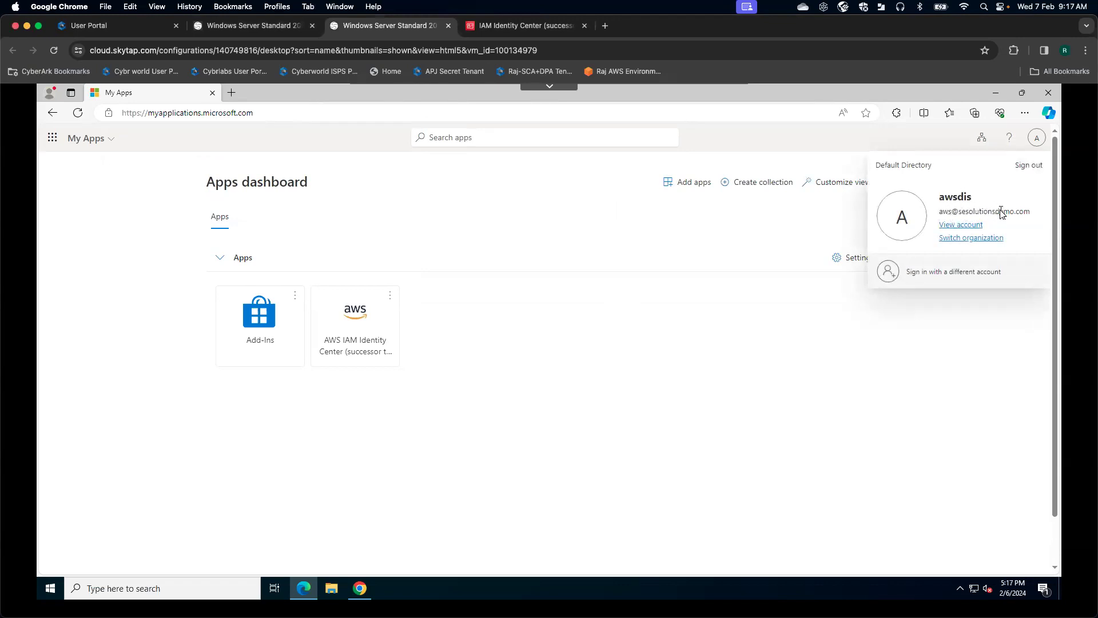
left_click(578, 408)
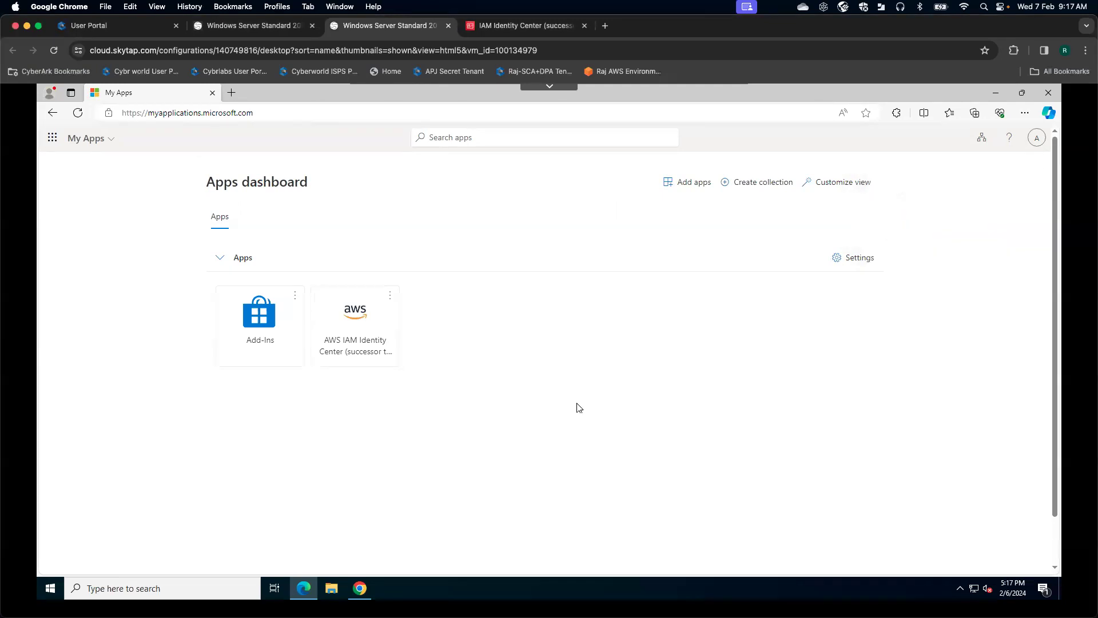
mouse_move(448, 434)
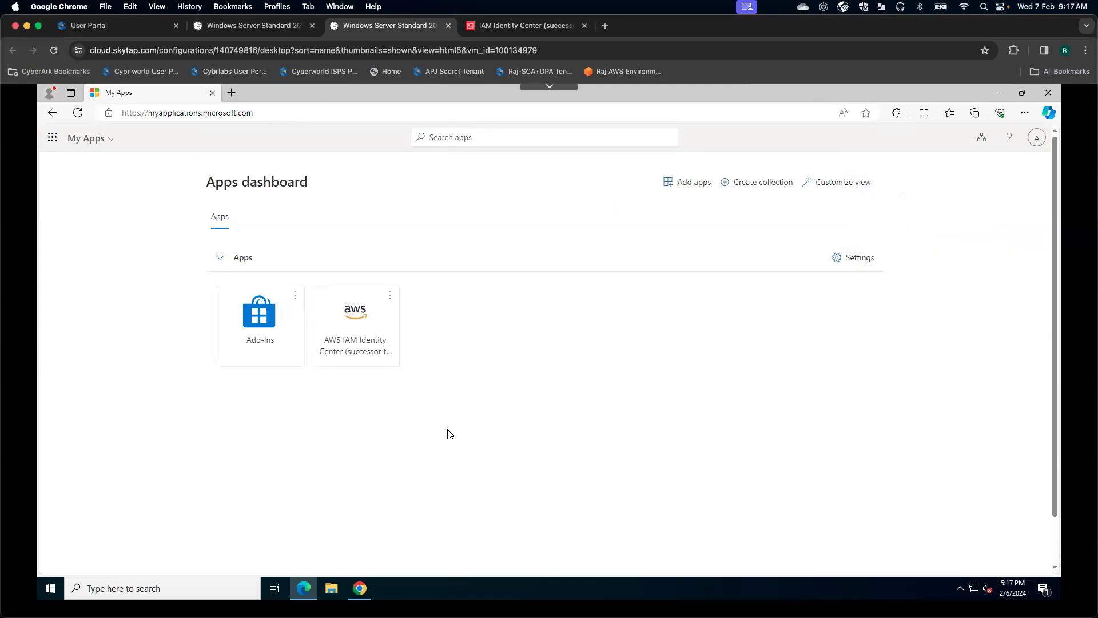
mouse_move(377, 321)
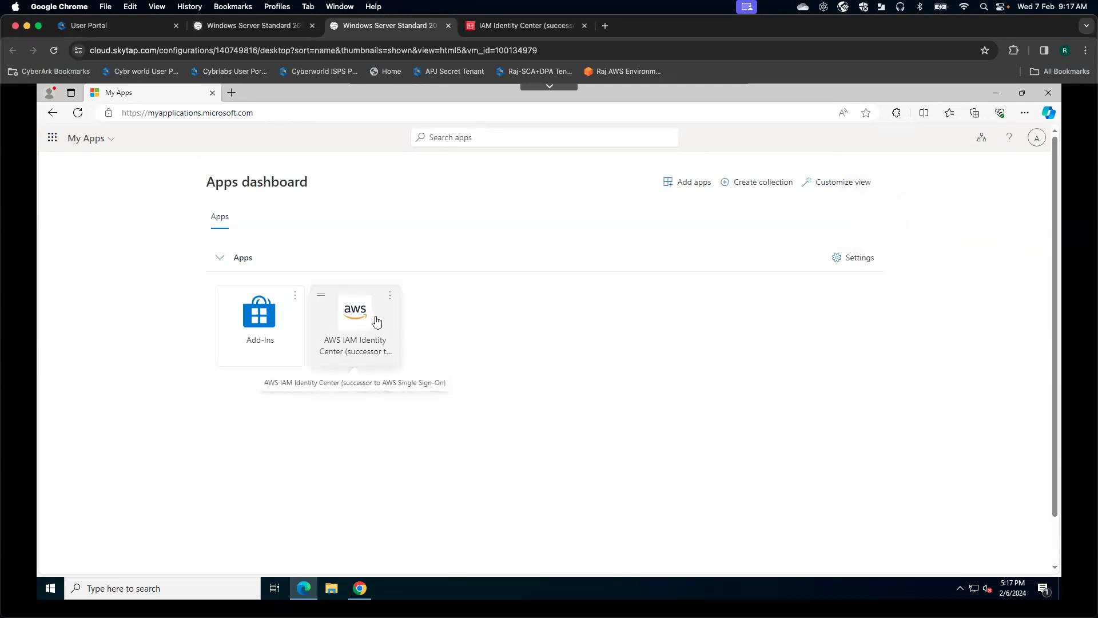
Launch AWS IAM Identity Center, list the five available AWS accounts, then return to My Apps
left_click(355, 315)
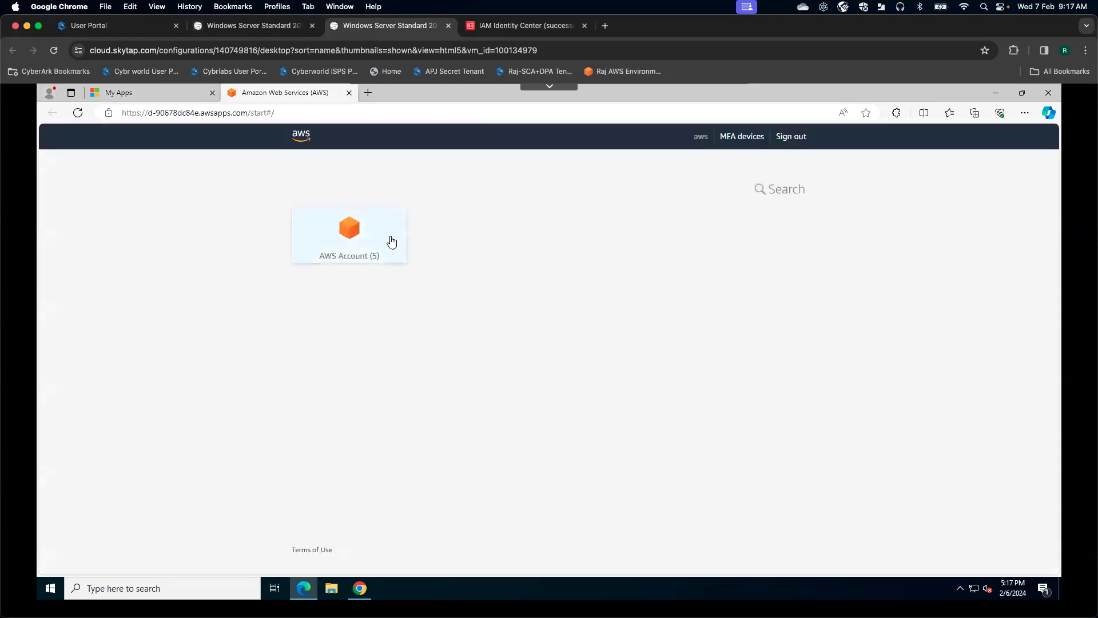
mouse_move(374, 231)
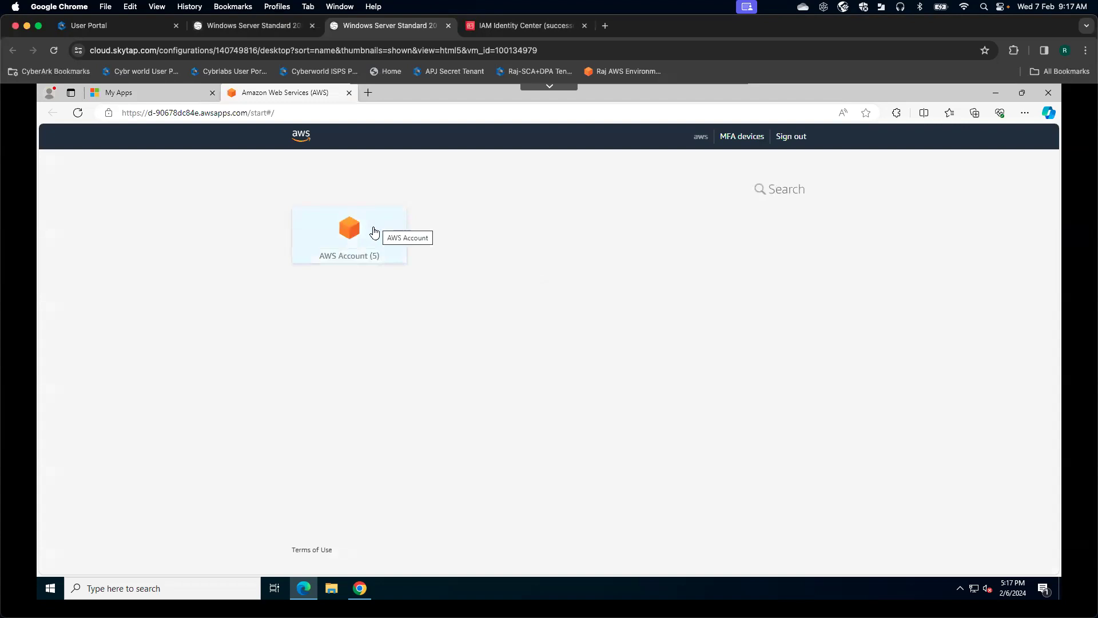
left_click(349, 235)
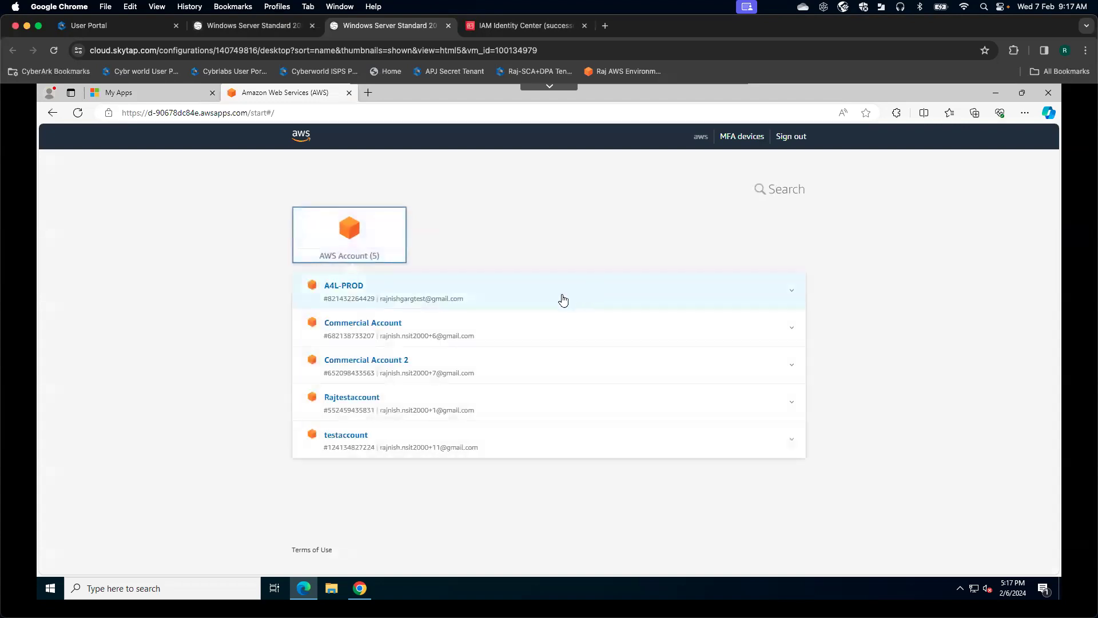
mouse_move(560, 296)
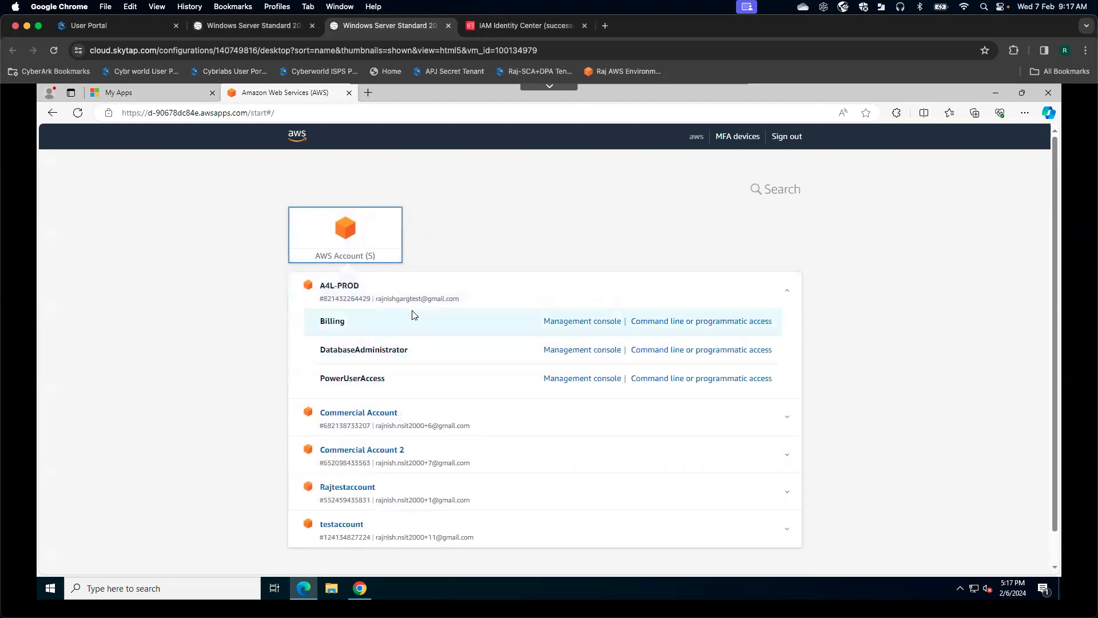
mouse_move(450, 334)
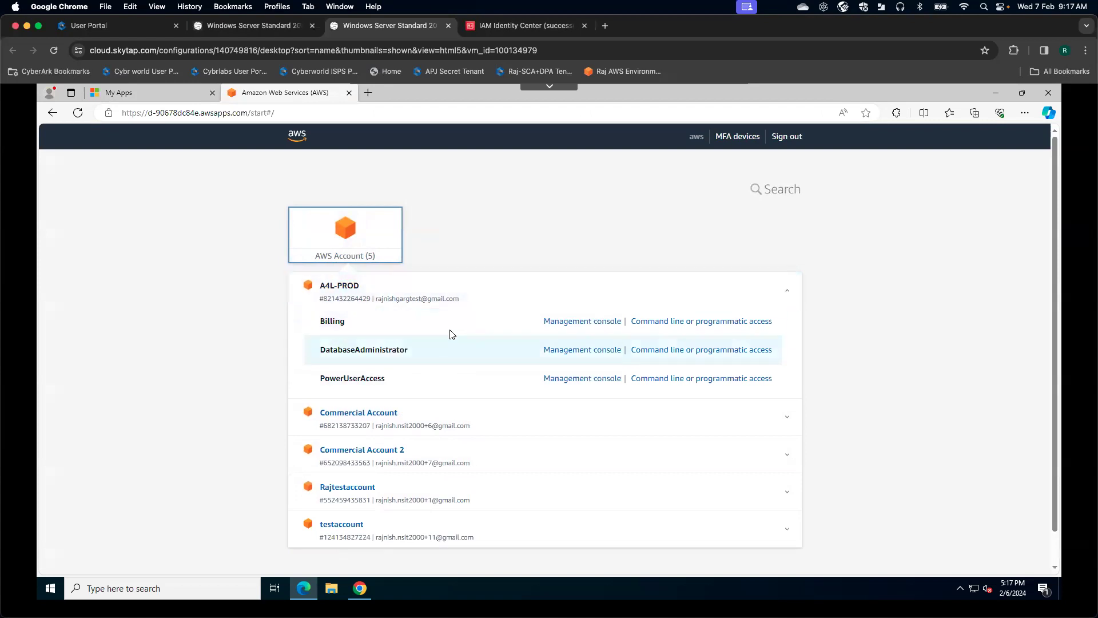
mouse_move(509, 290)
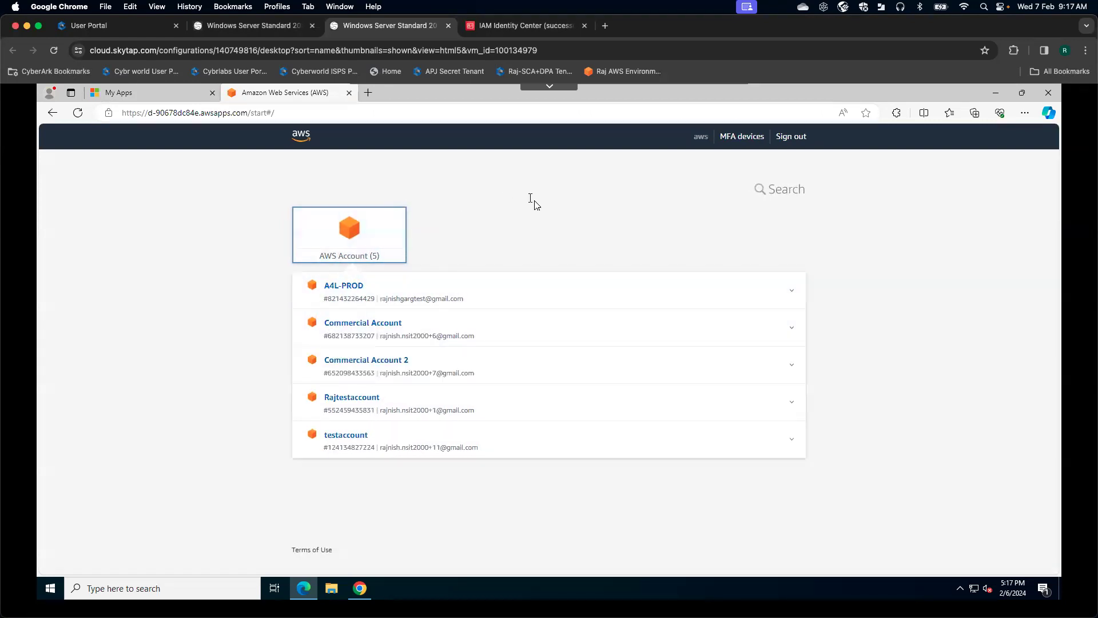
mouse_move(539, 207)
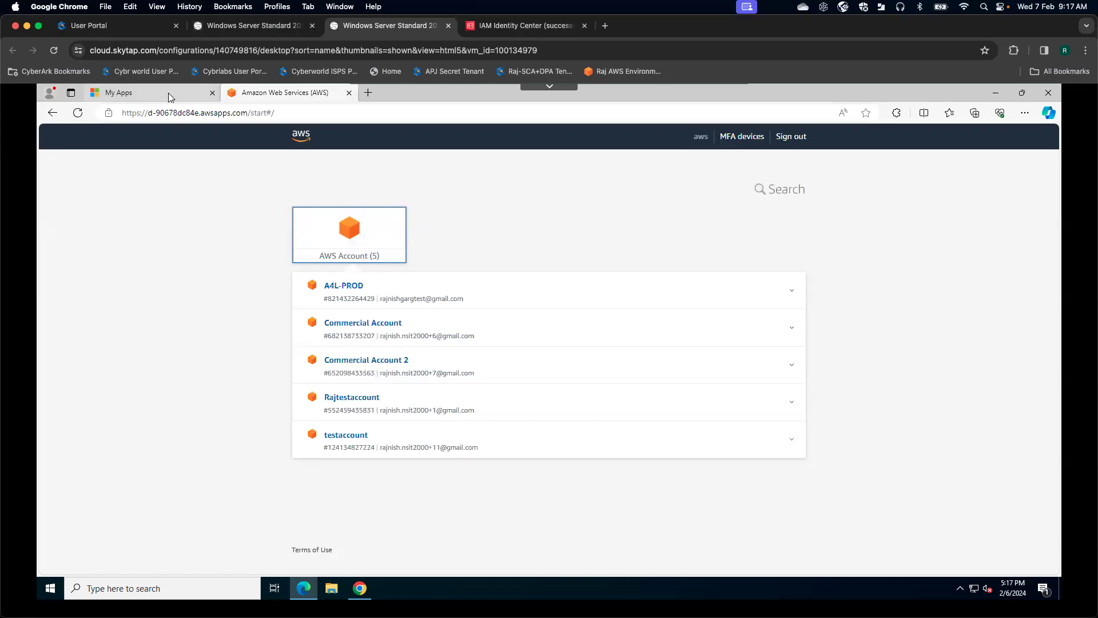
left_click(117, 91)
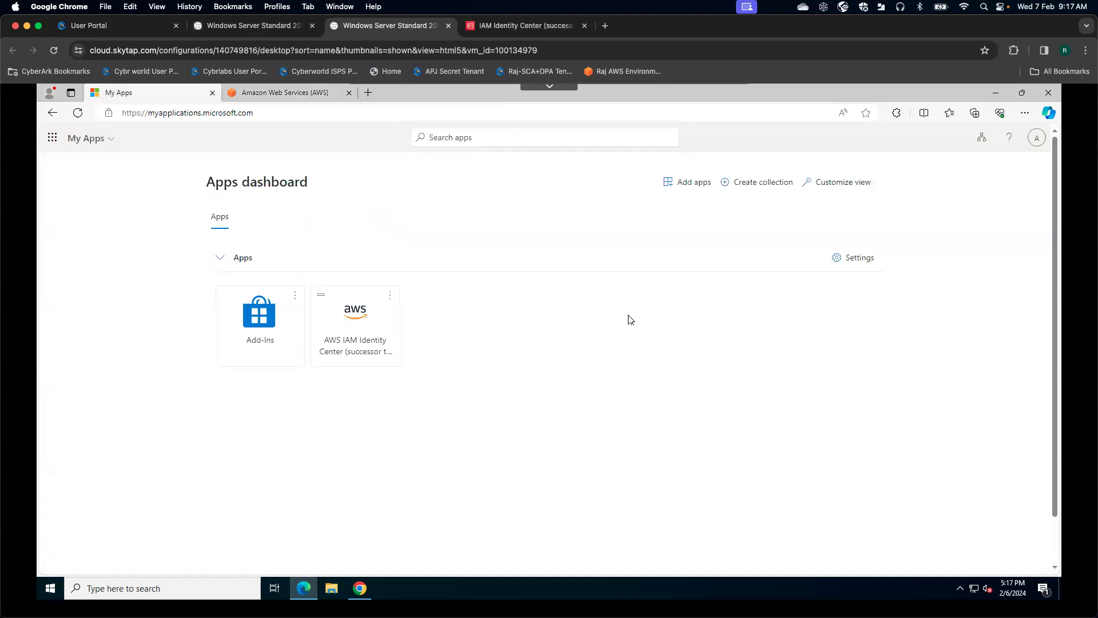
mouse_move(285, 92)
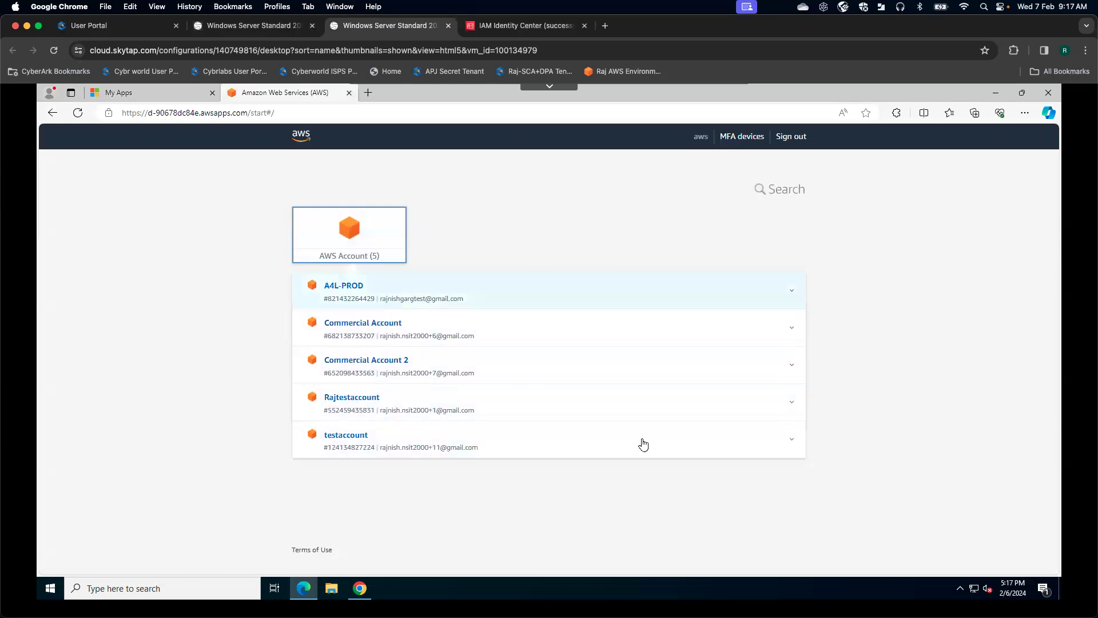
mouse_move(575, 393)
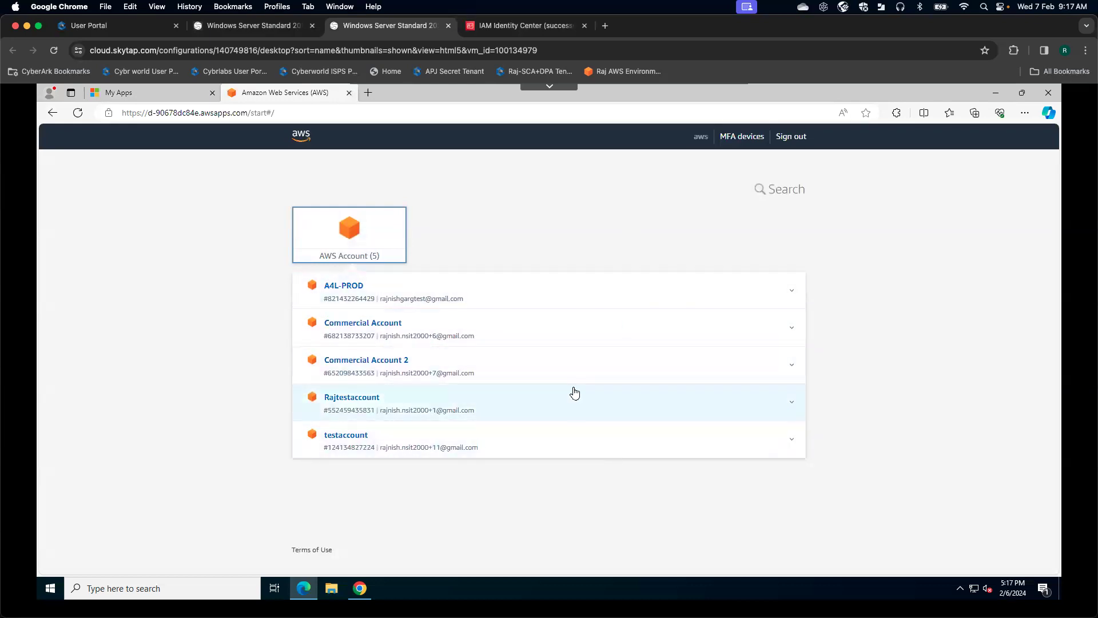
mouse_move(585, 241)
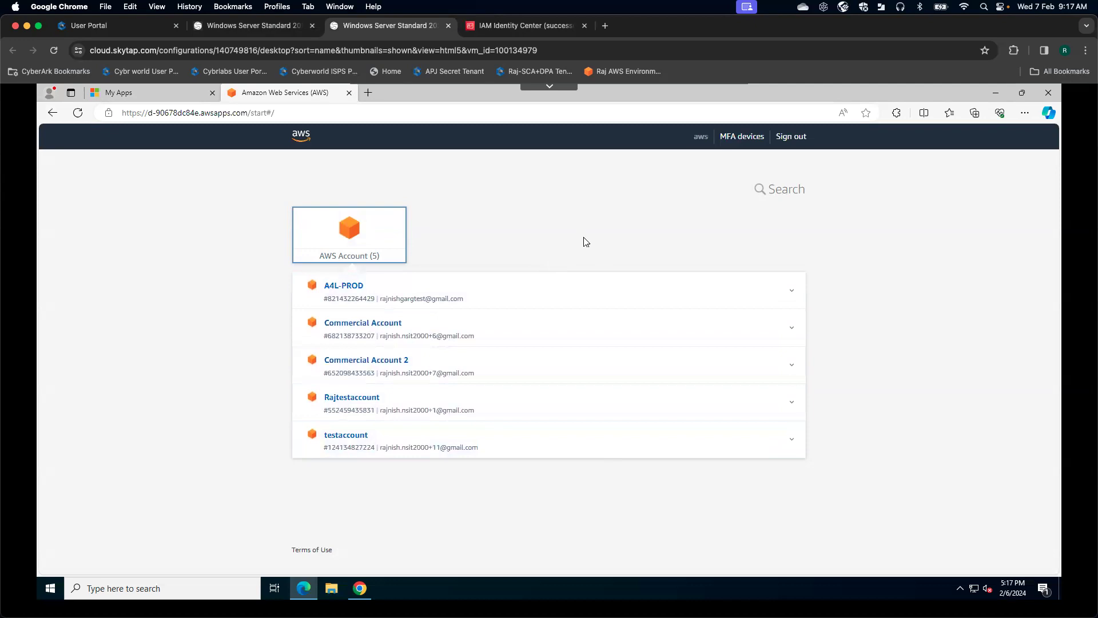
mouse_move(540, 284)
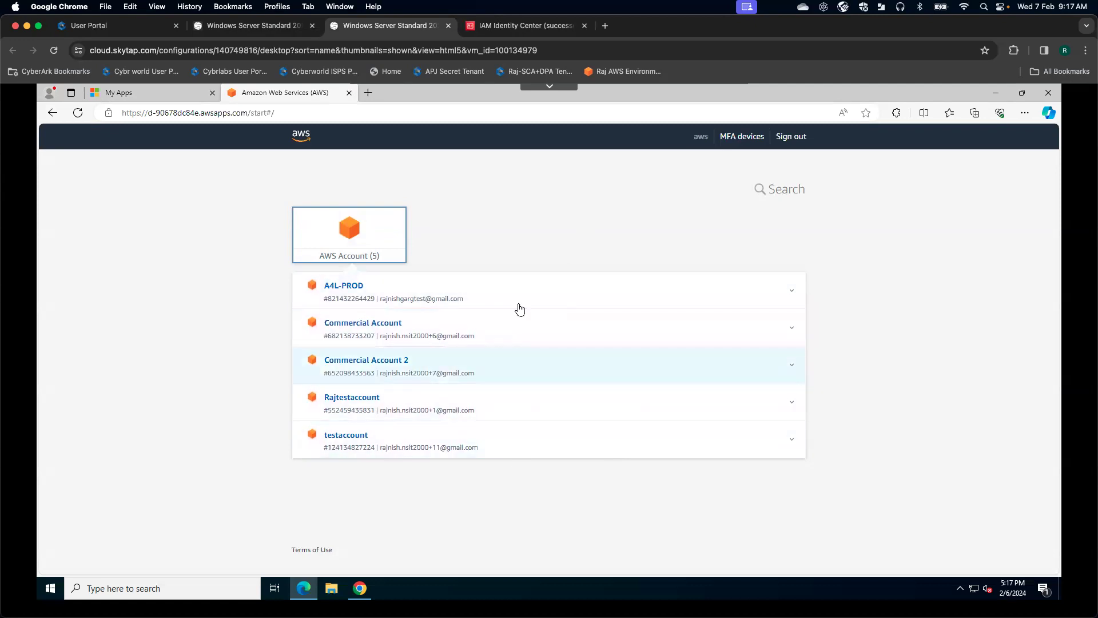
mouse_move(683, 355)
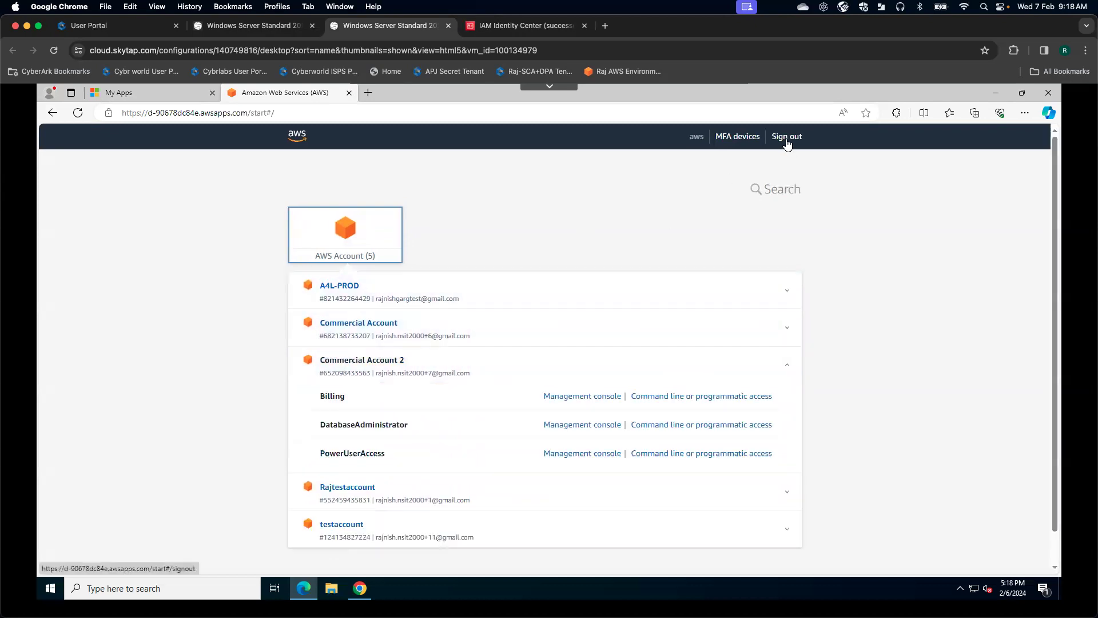
Sign out of the AWS access portal, close it and minimise the browser to the desktop
left_click(785, 137)
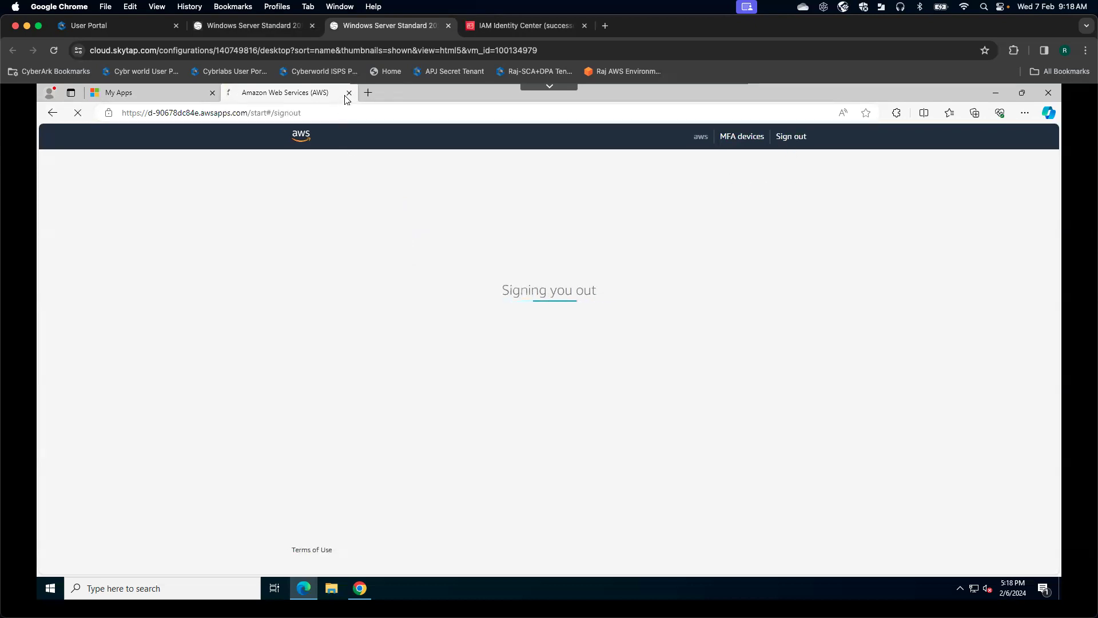
left_click(348, 91)
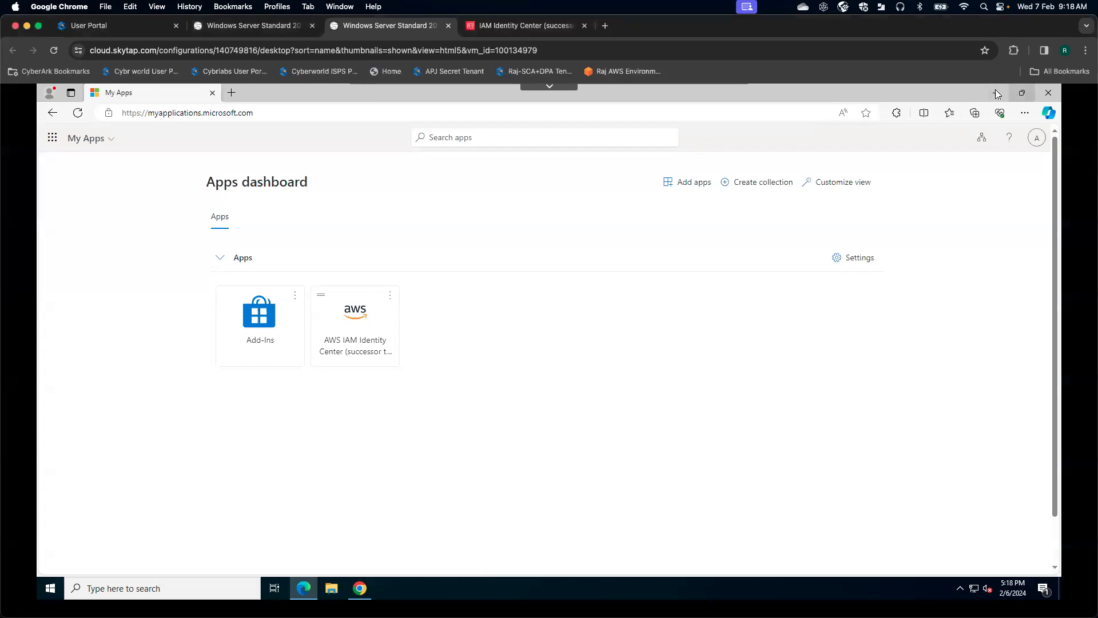
left_click(1047, 93)
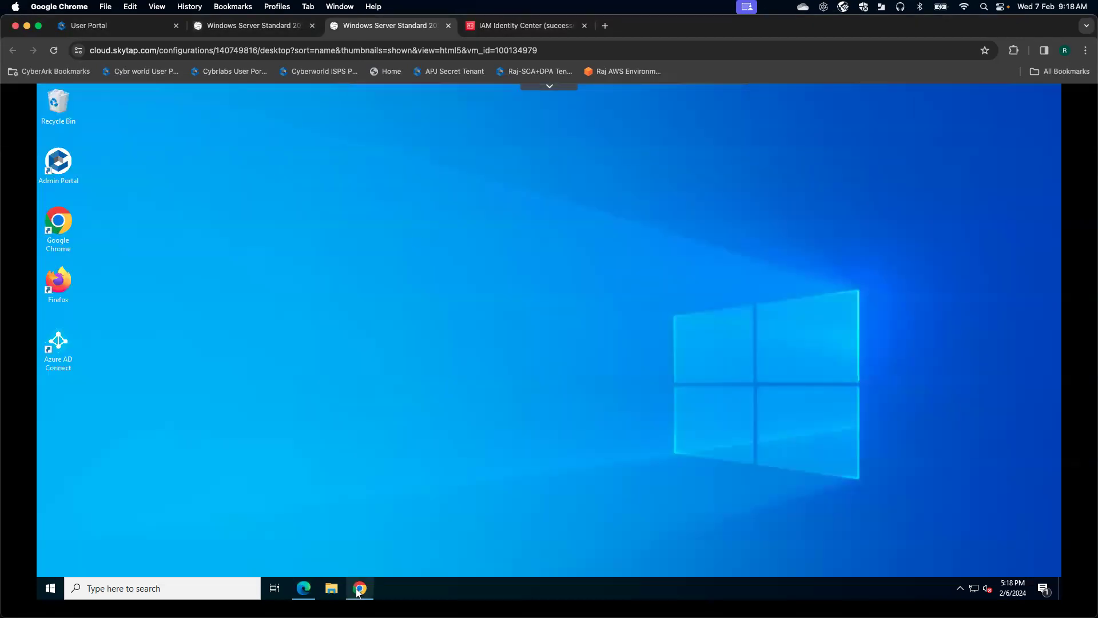
Bring Chrome back, check the signed-in account and launch the AWS IAM Identity Center (successor) app
left_click(359, 587)
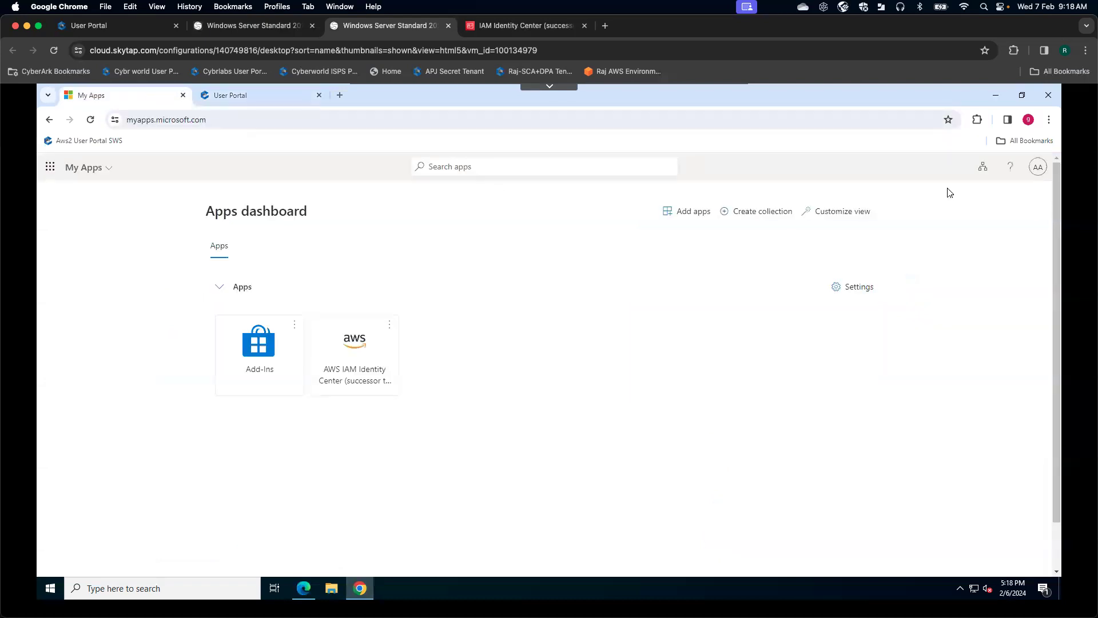
left_click(1038, 166)
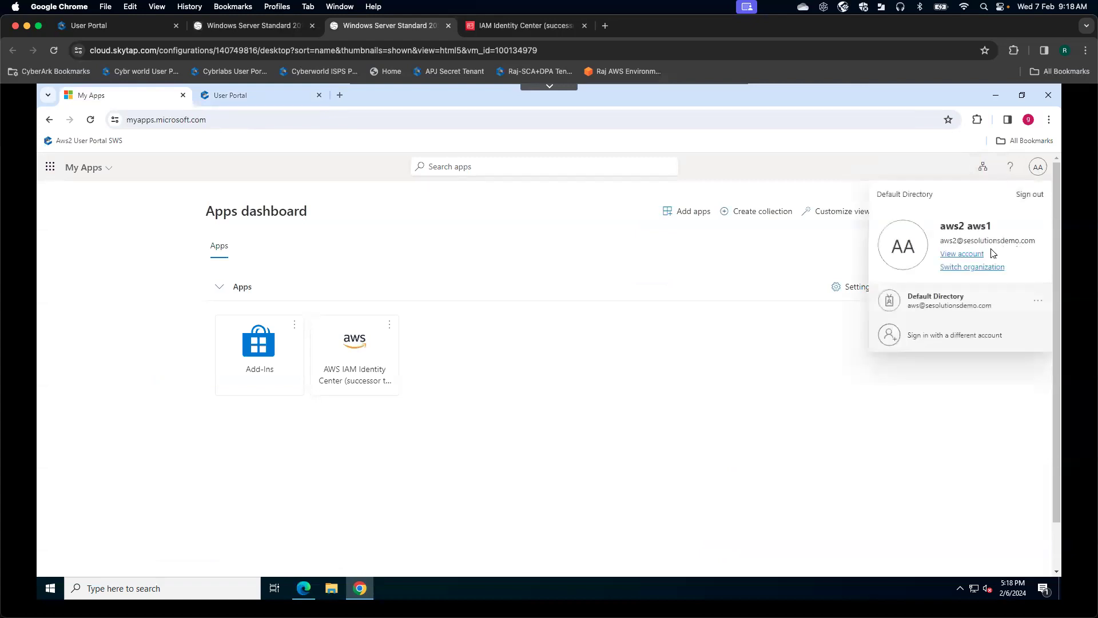
mouse_move(973, 229)
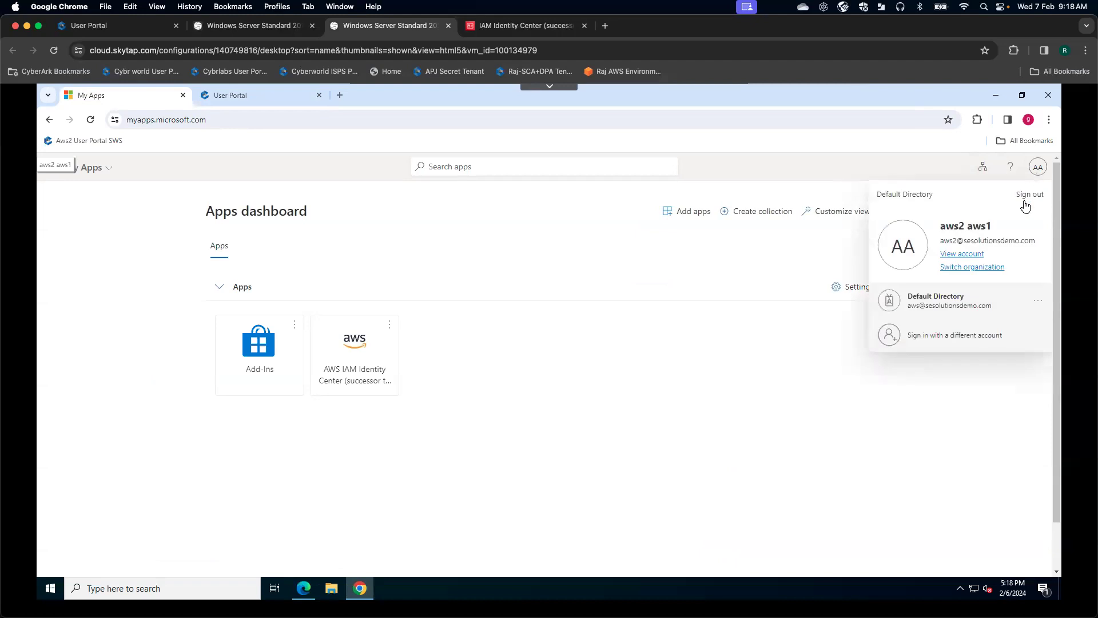
mouse_move(968, 245)
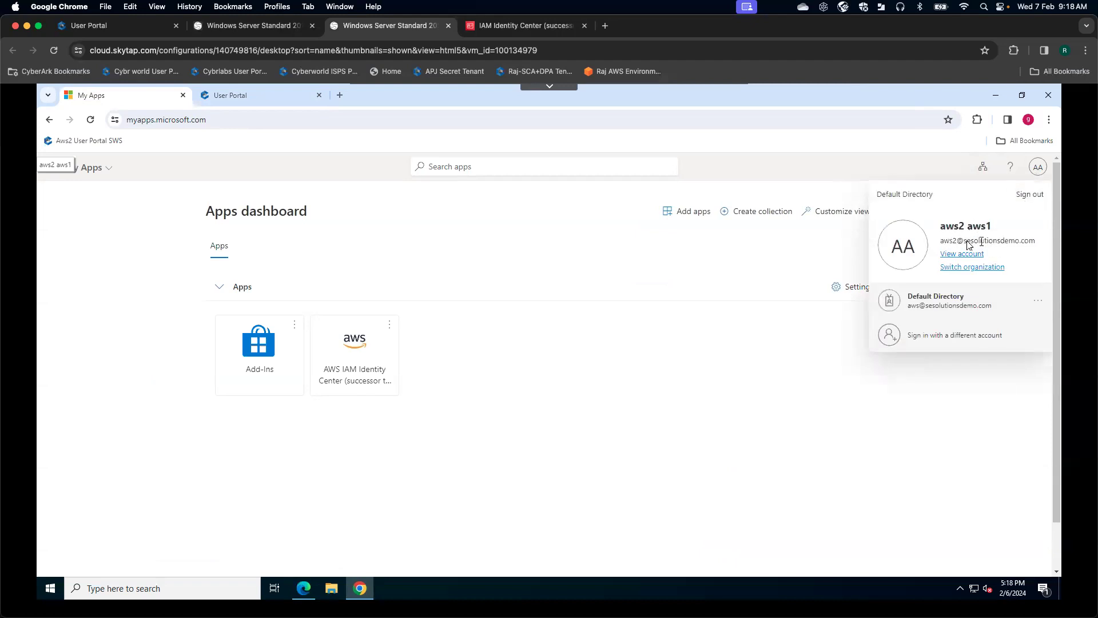
mouse_move(974, 251)
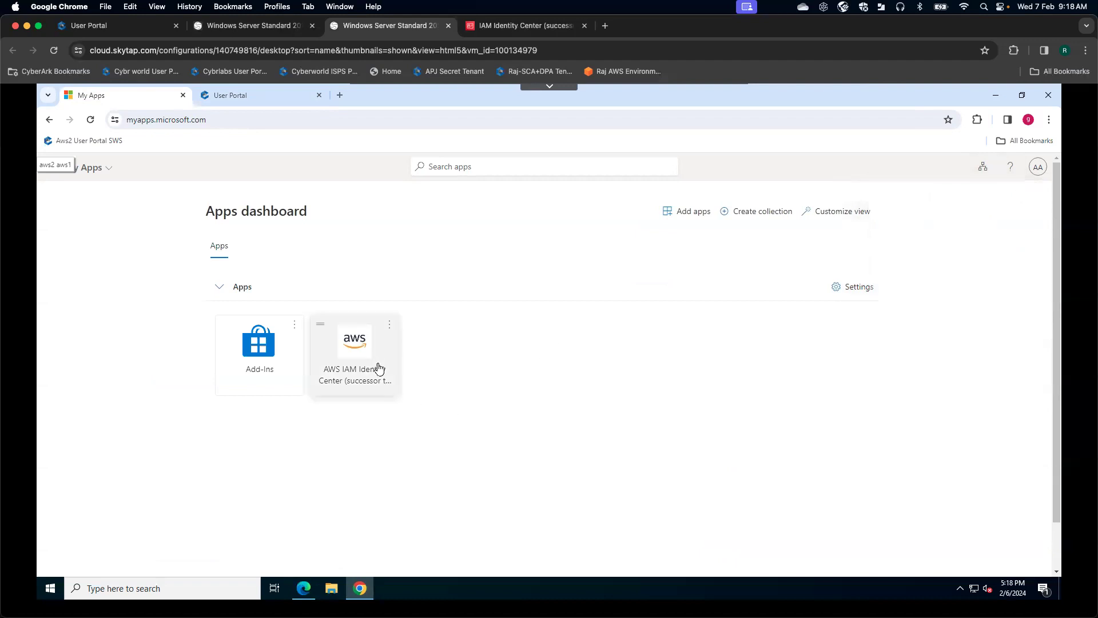
left_click(354, 354)
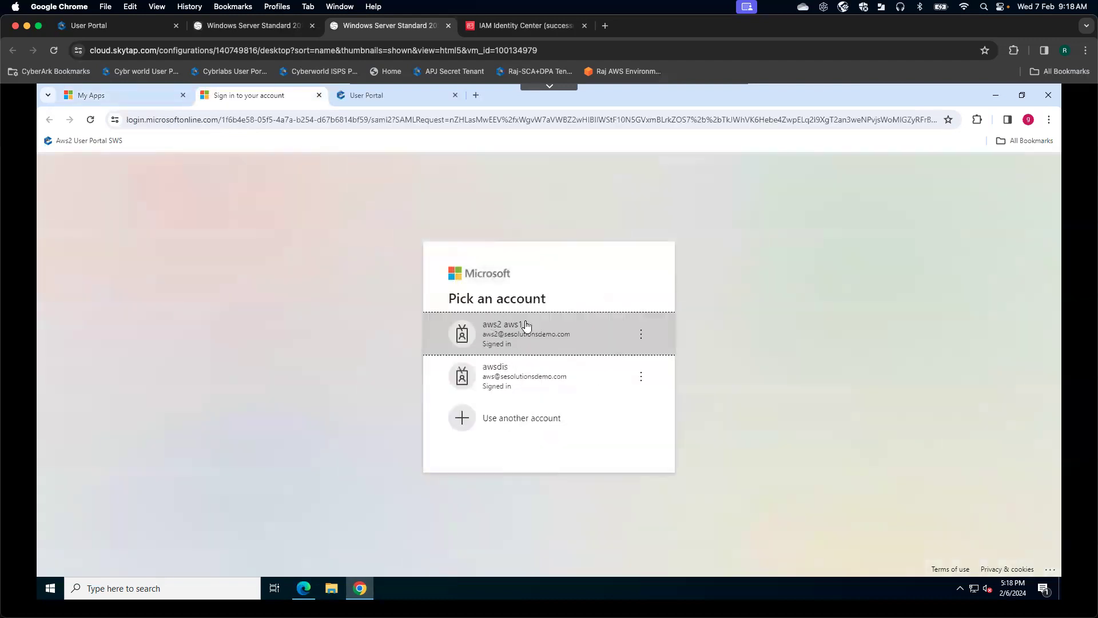
Sign in as the aws2 account, reaching an AWS access portal with no applications
left_click(525, 333)
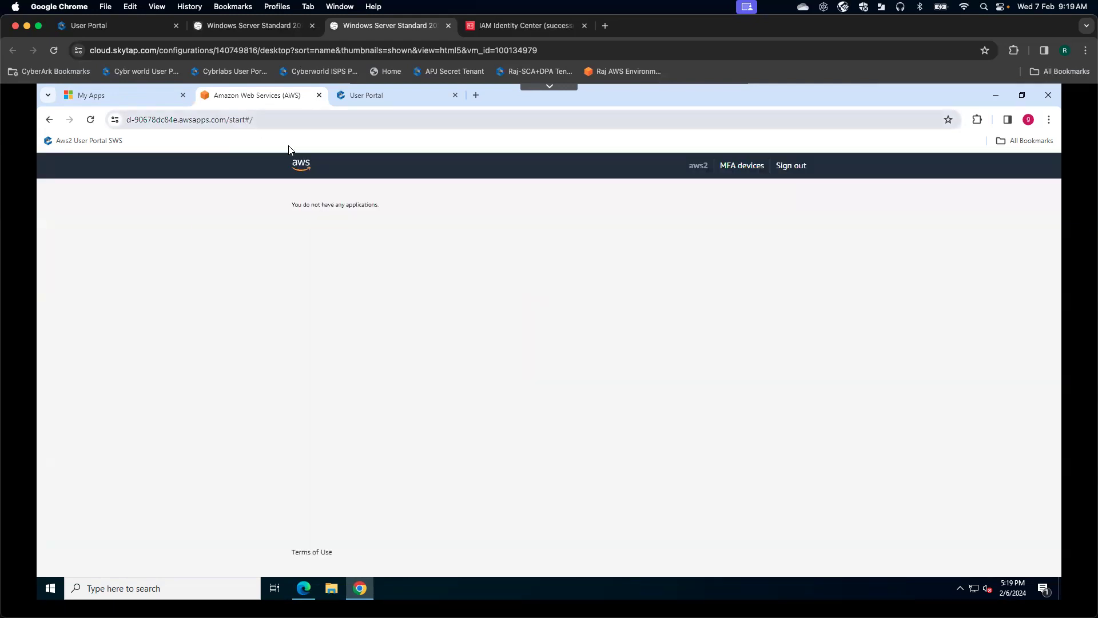
mouse_move(389, 189)
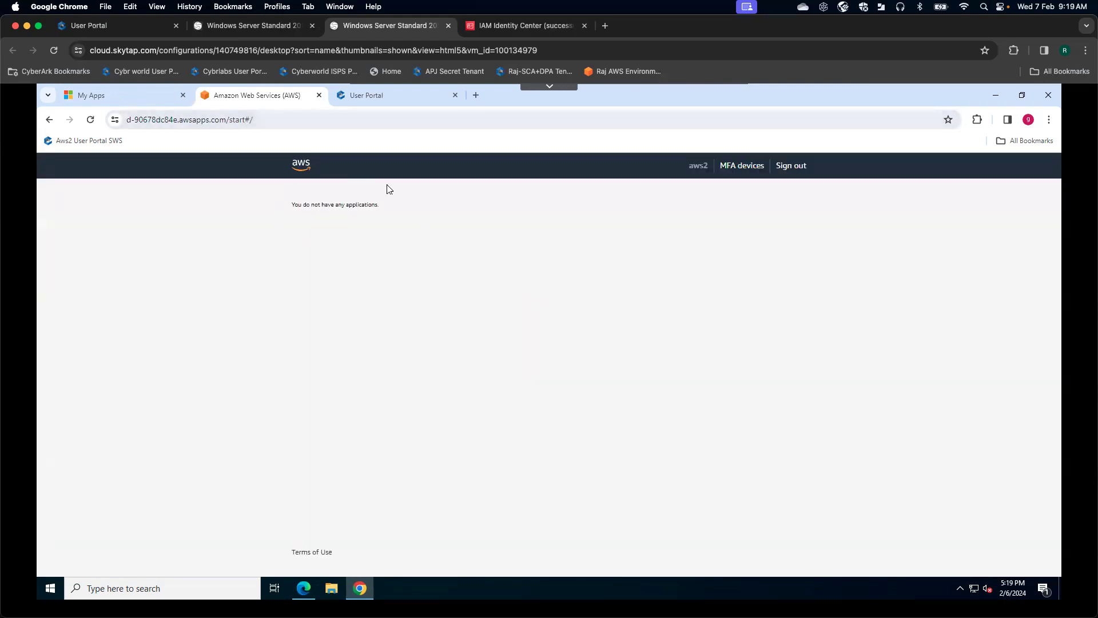
mouse_move(397, 249)
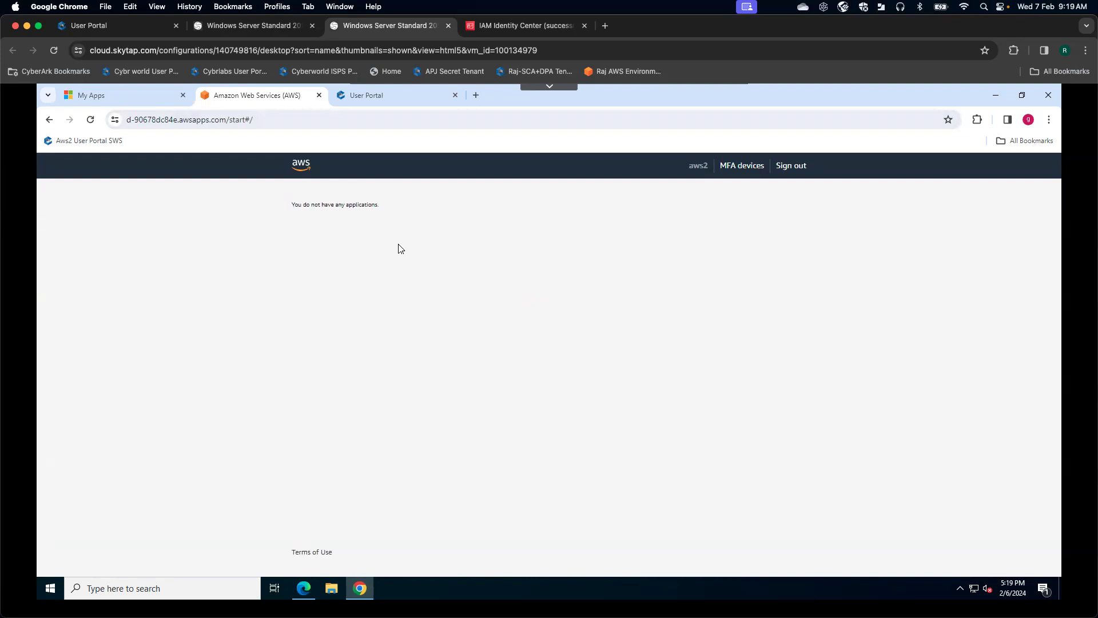
mouse_move(314, 186)
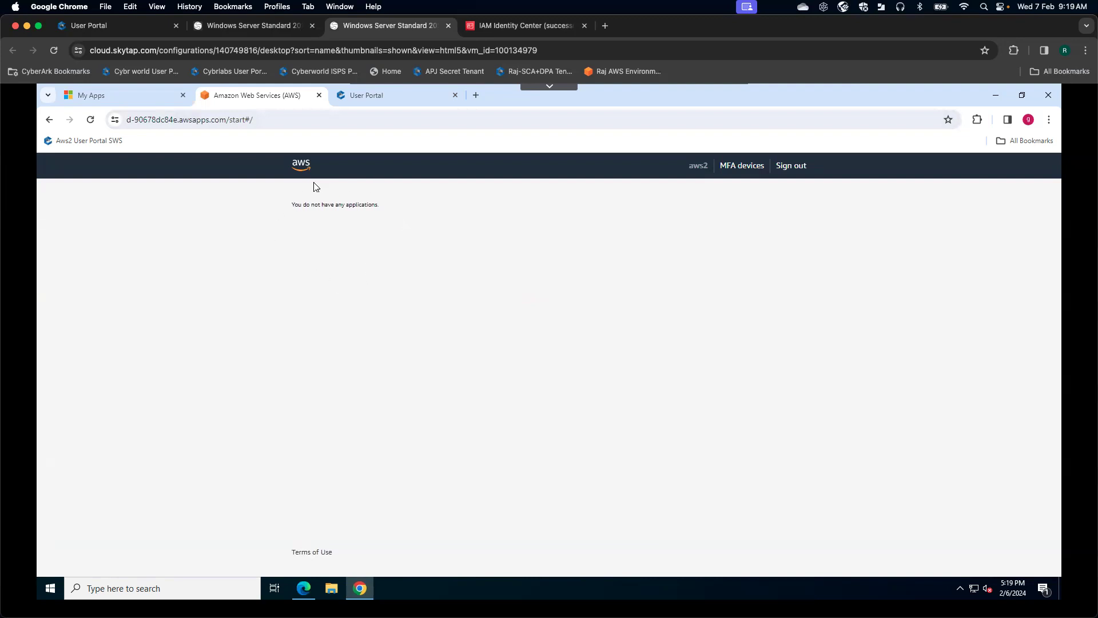
mouse_move(372, 184)
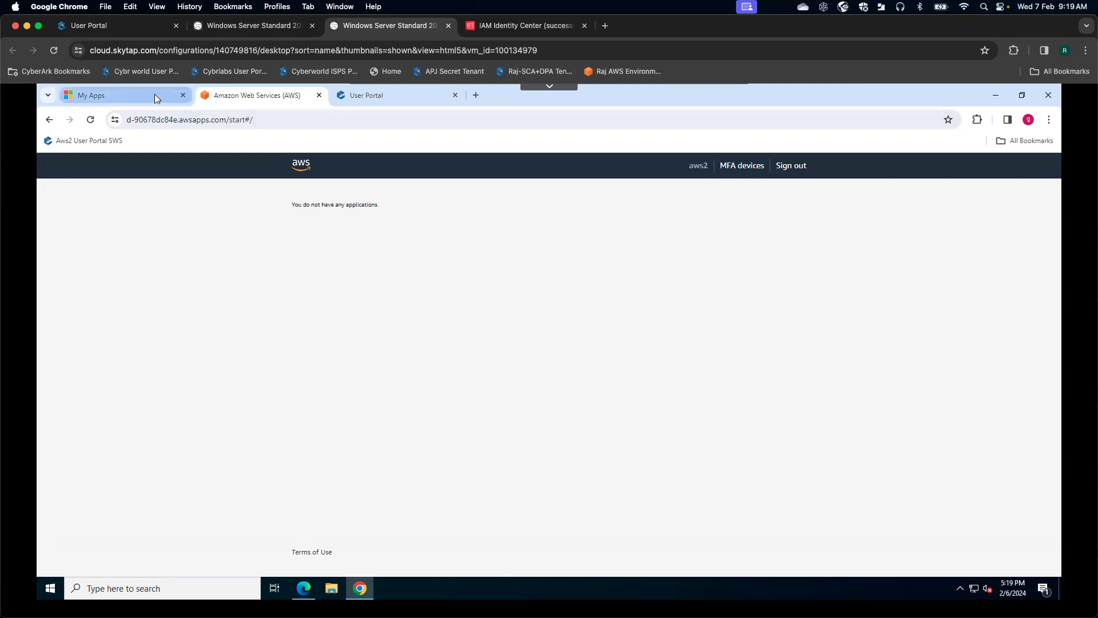
left_click(122, 95)
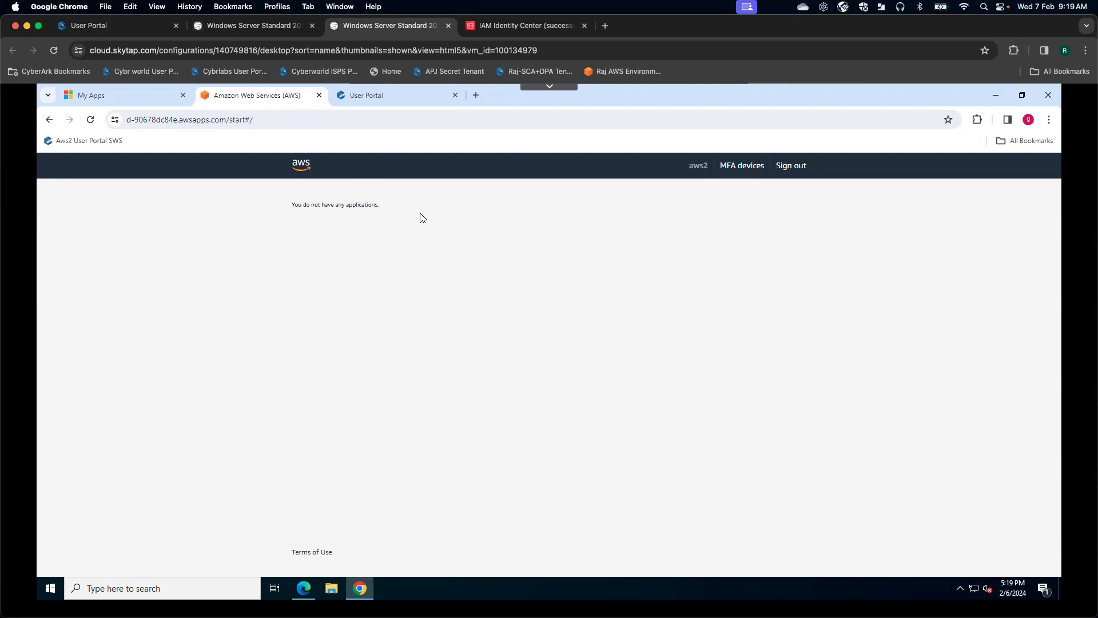
mouse_move(376, 269)
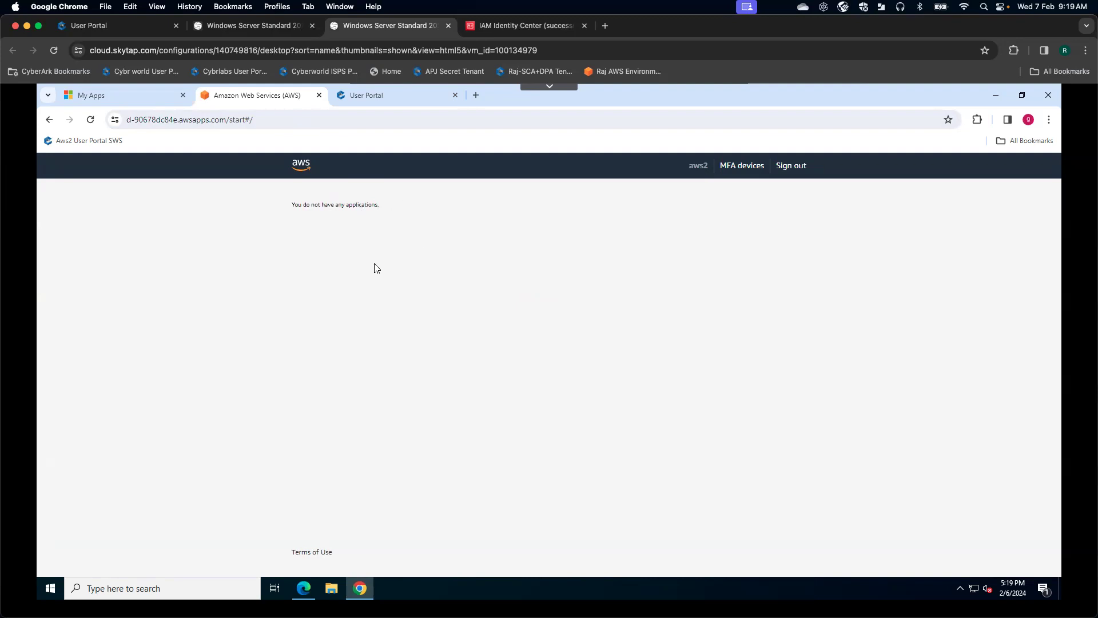
mouse_move(275, 222)
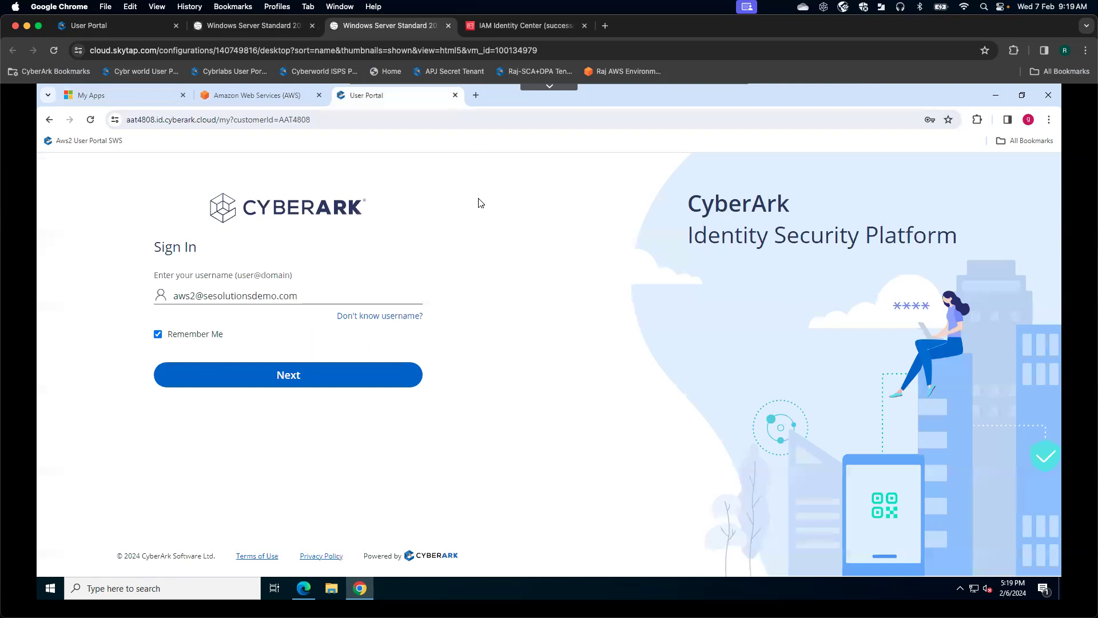
mouse_move(485, 243)
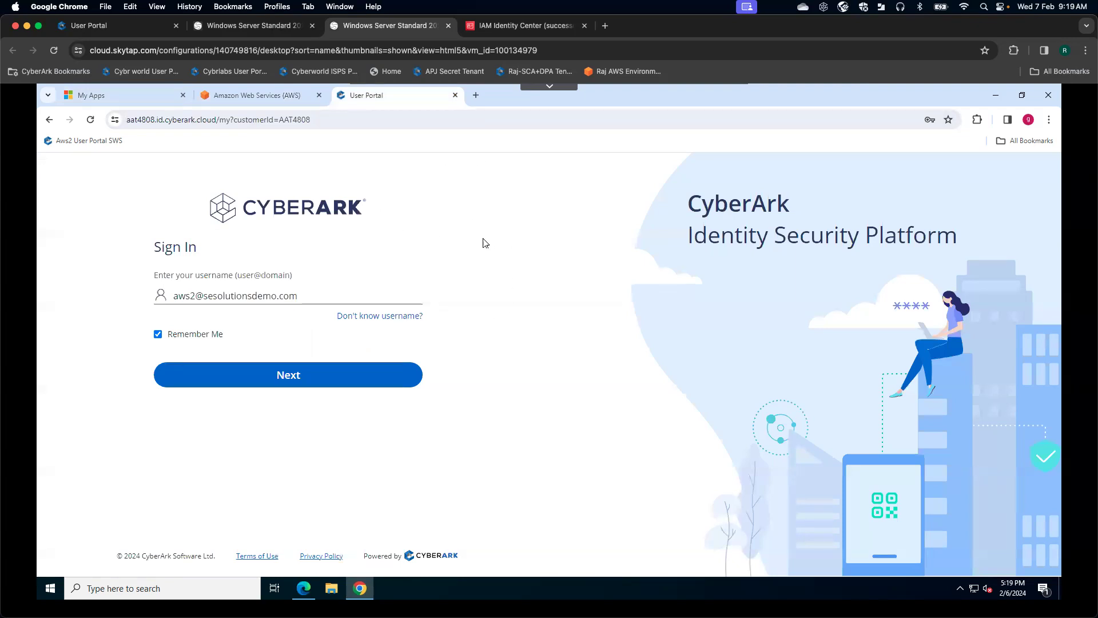
mouse_move(215, 281)
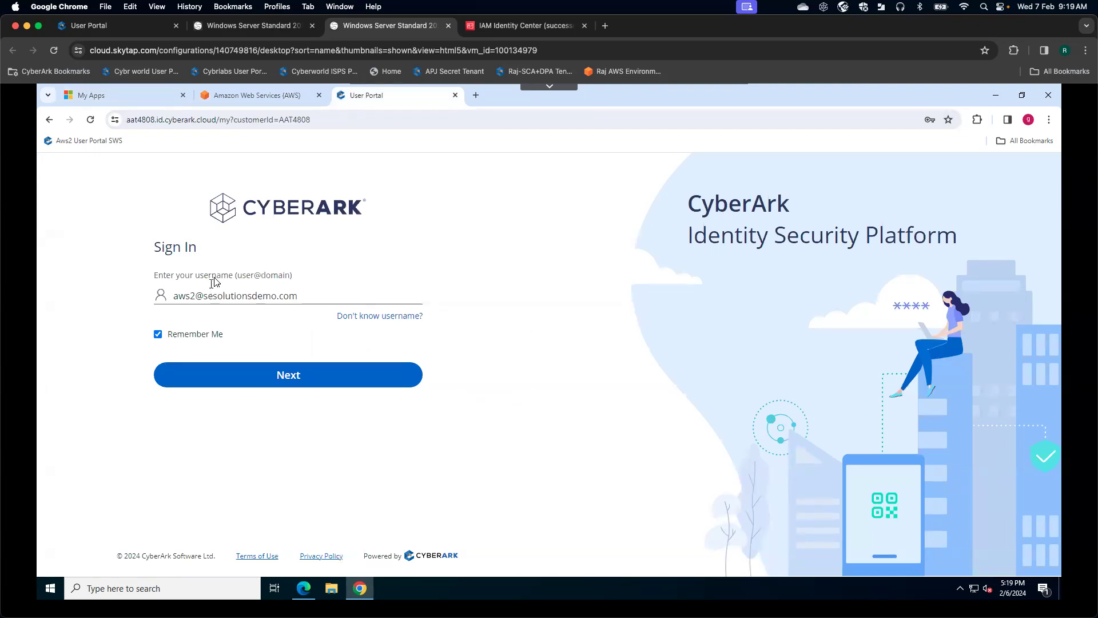
mouse_move(343, 441)
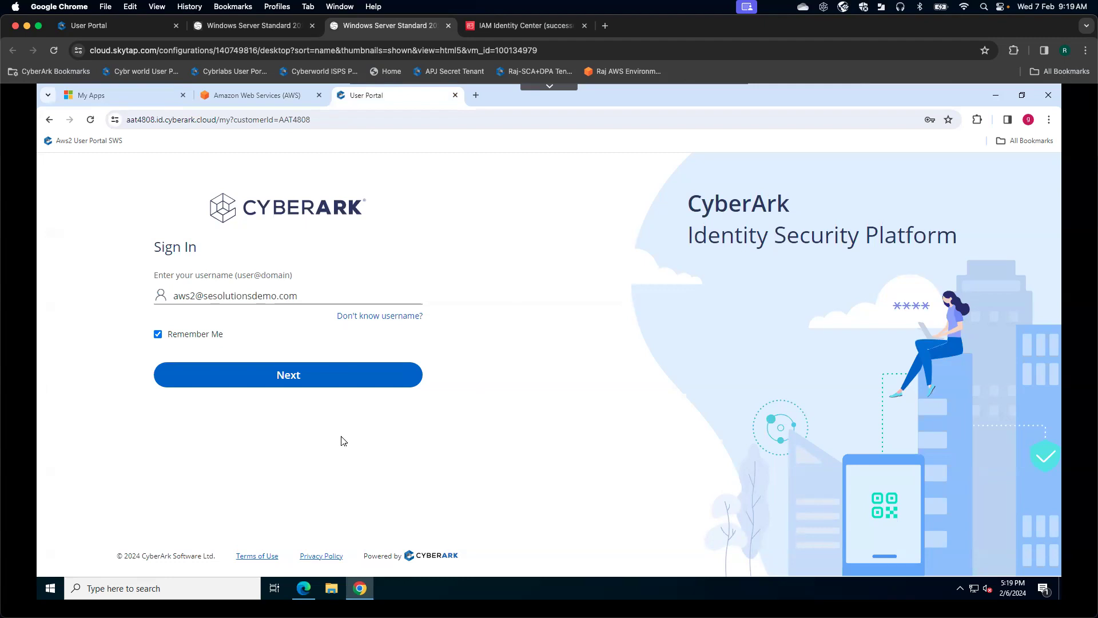
Sign in to the CyberArk user portal as aws2 and launch AWS IAM Identity Center
left_click(287, 375)
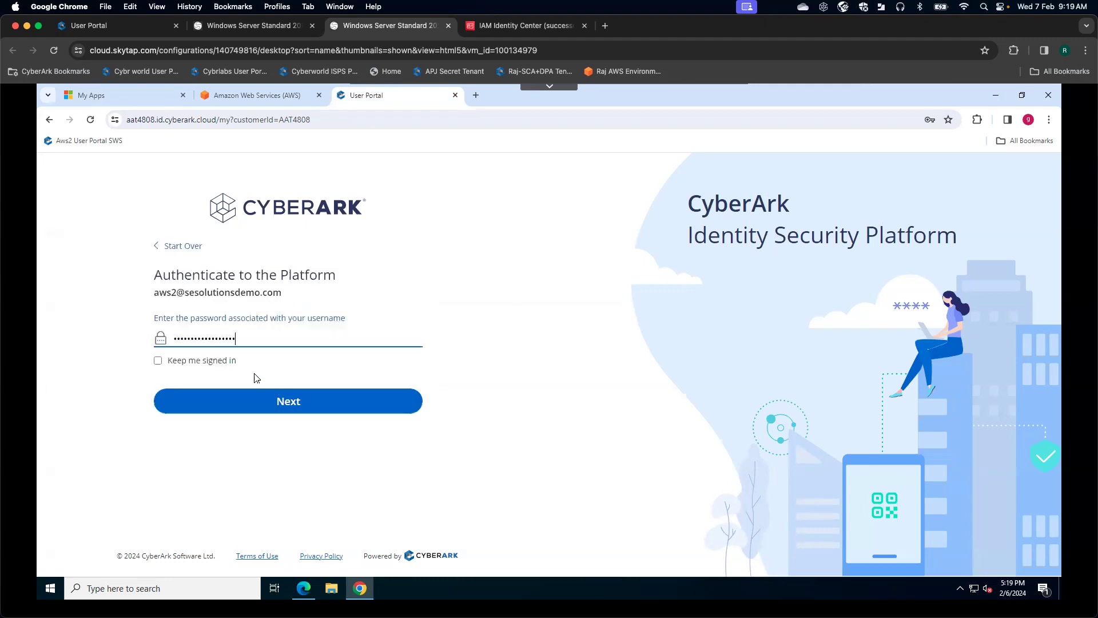
left_click(287, 401)
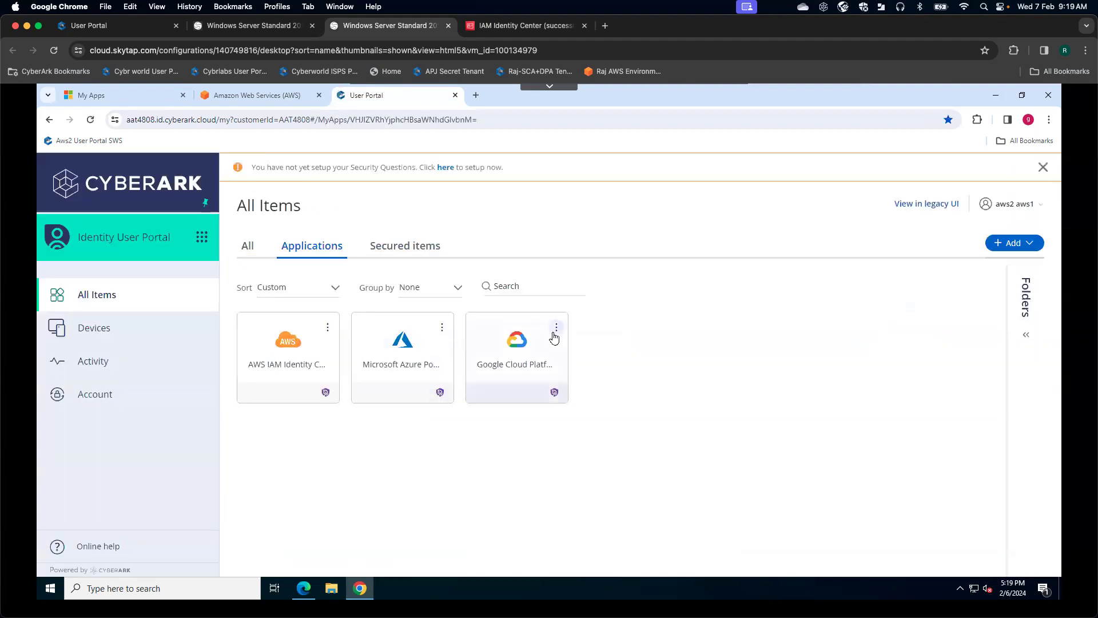
mouse_move(245, 443)
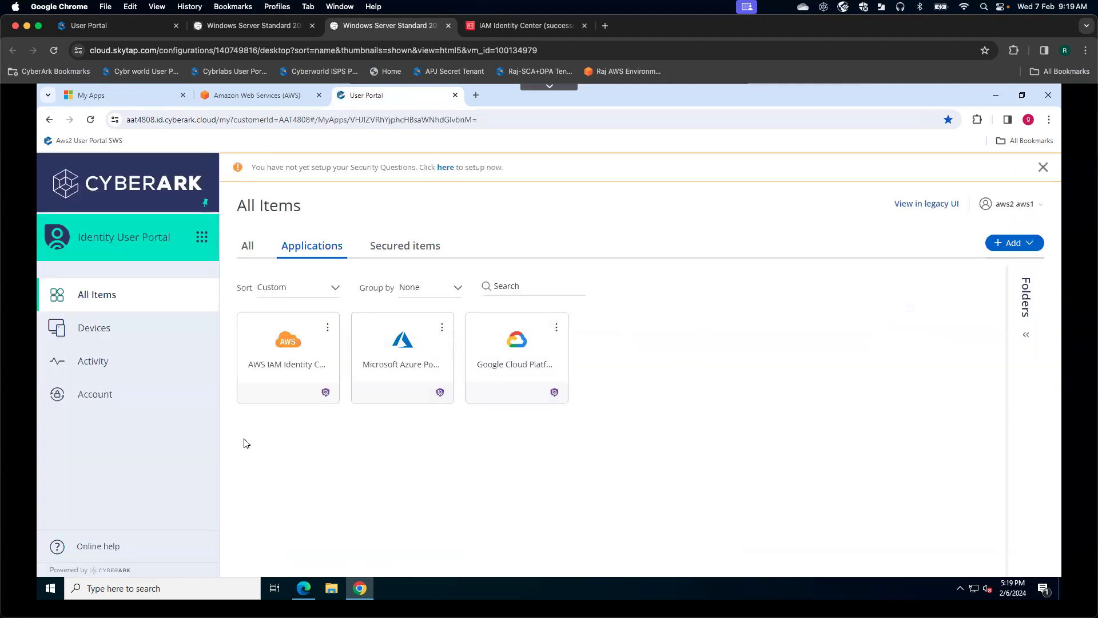
mouse_move(283, 352)
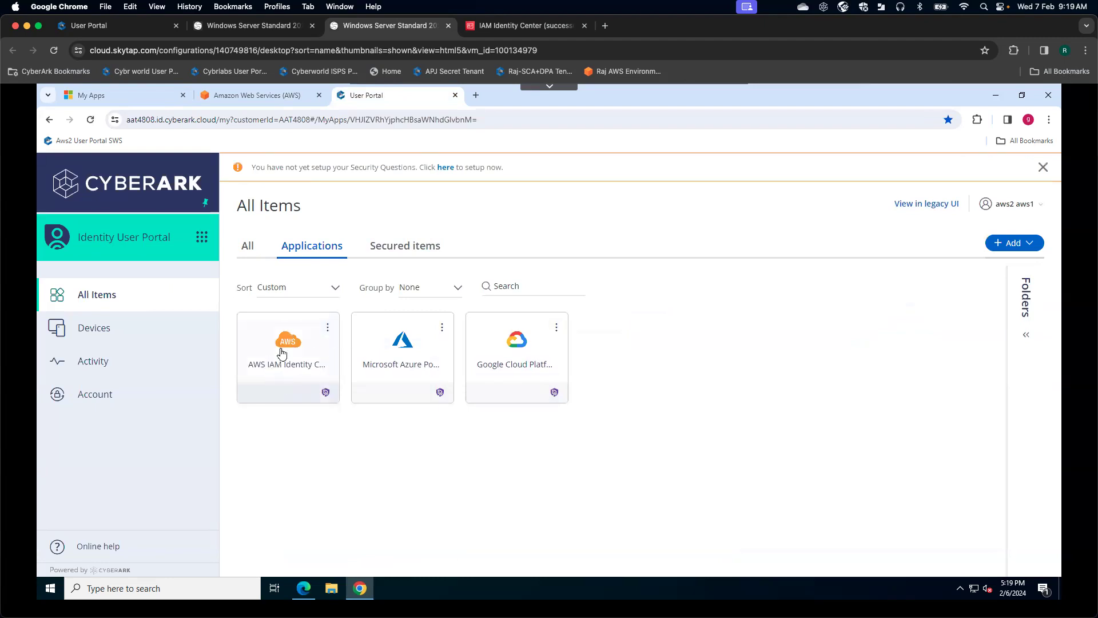
mouse_move(293, 350)
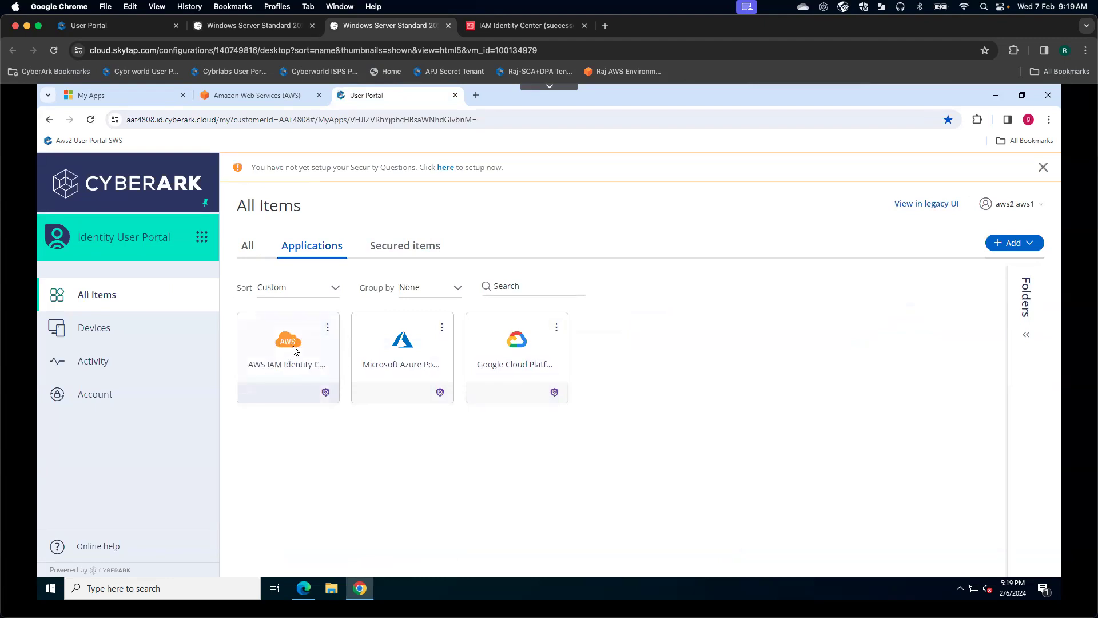
left_click(287, 350)
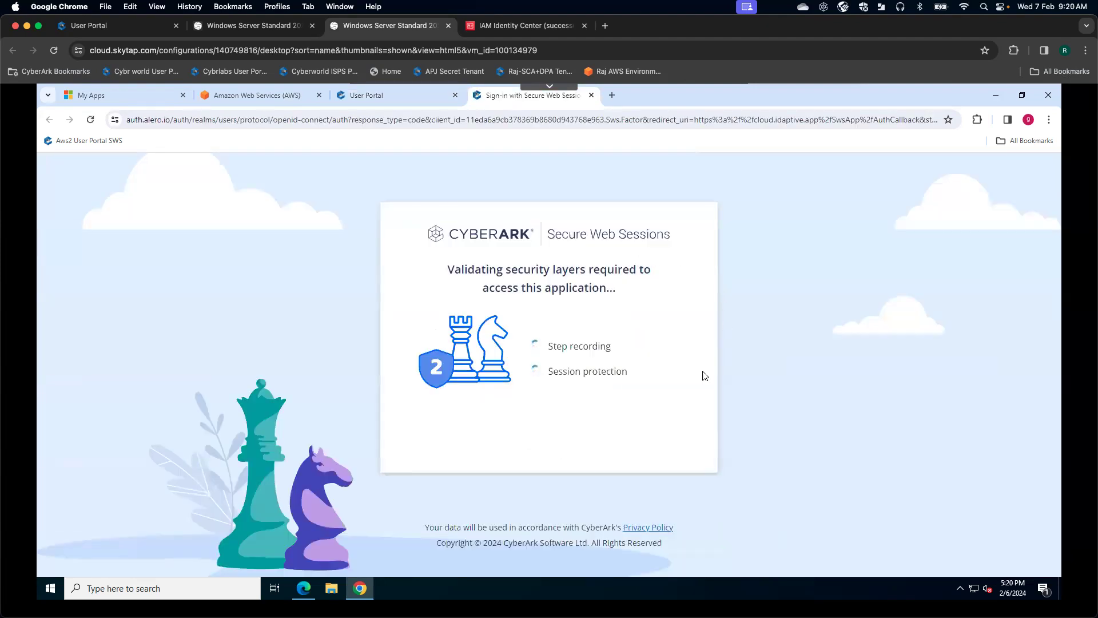
mouse_move(683, 252)
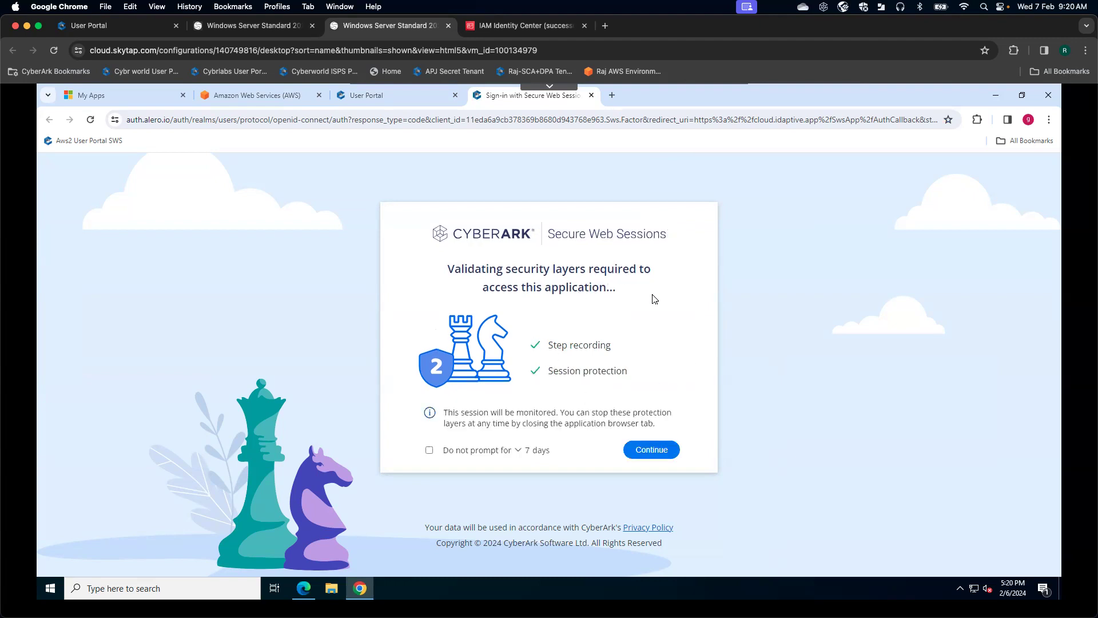
mouse_move(624, 381)
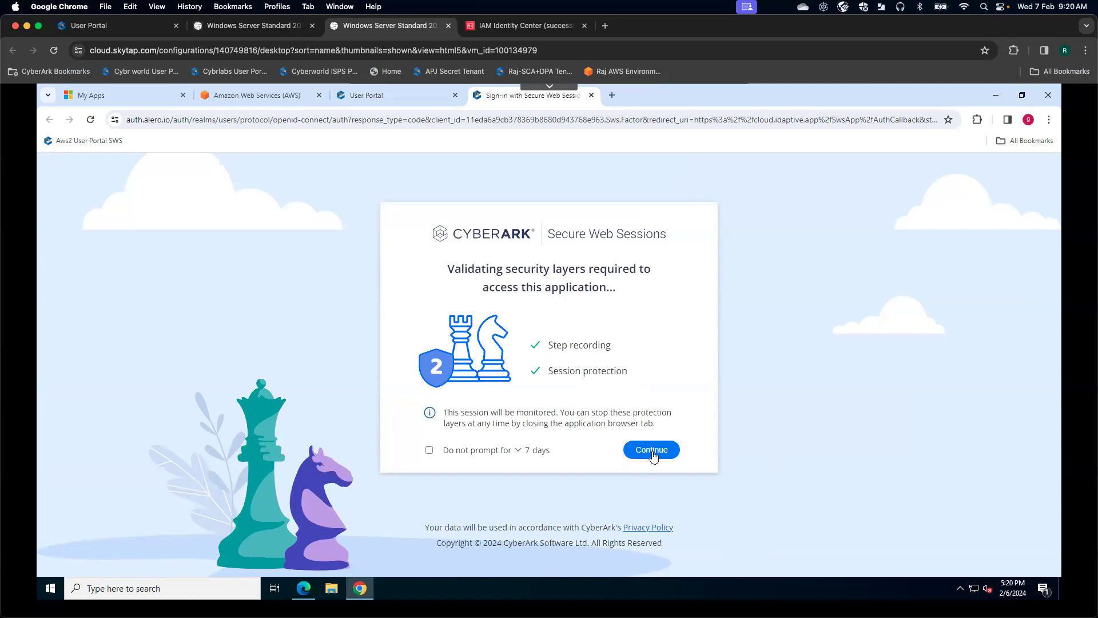
Continue past the Secure Web Sessions recording and protection checks to load AWS permission sets
left_click(651, 450)
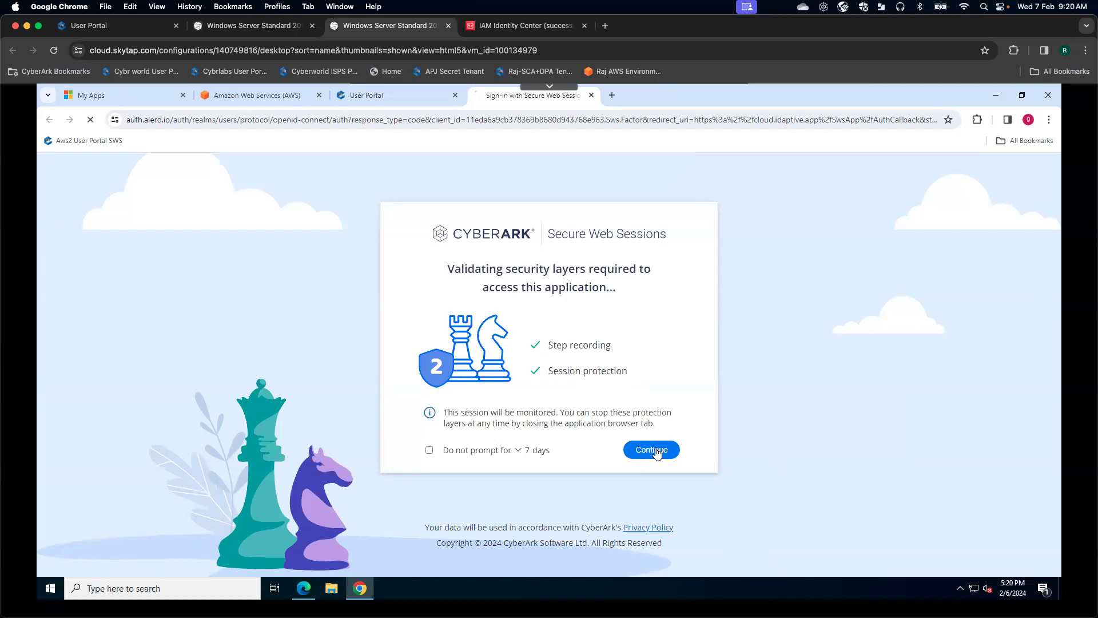
mouse_move(762, 363)
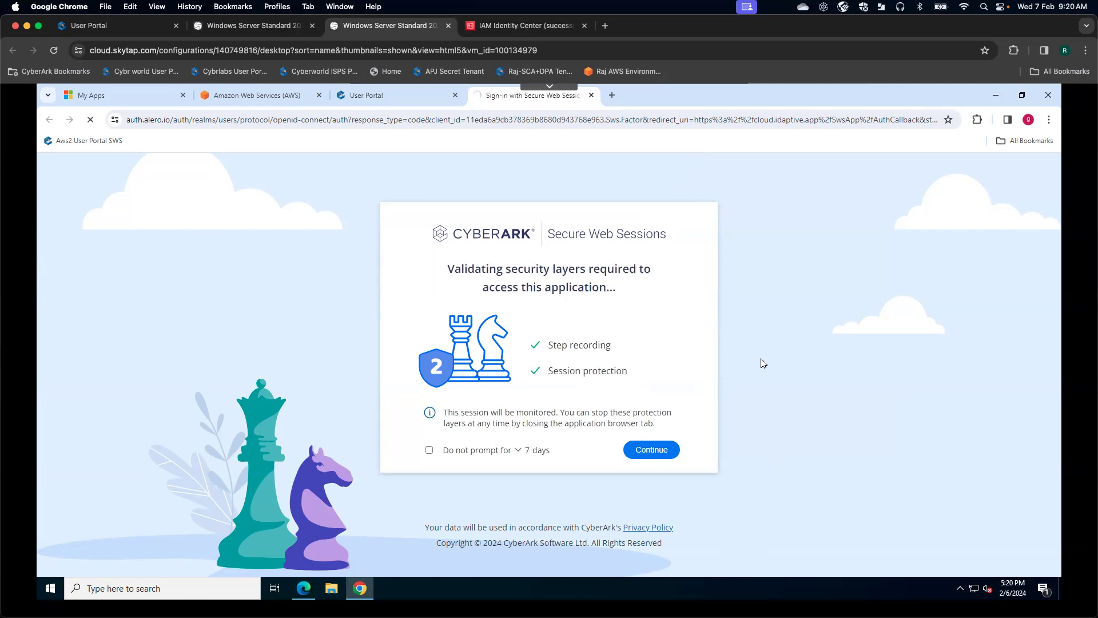
mouse_move(790, 353)
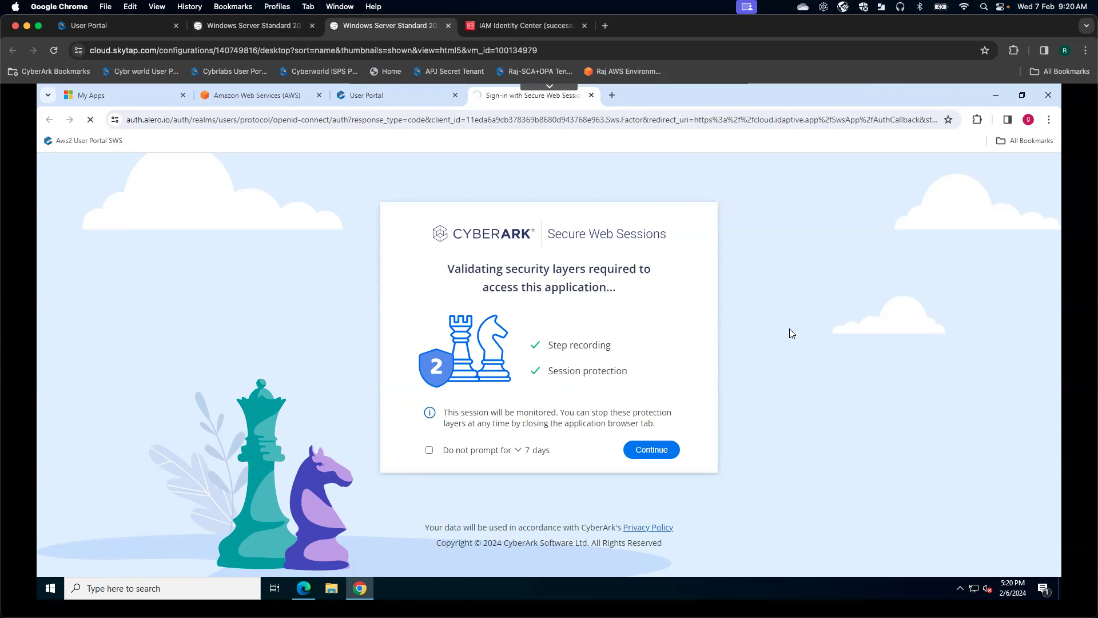
mouse_move(777, 292)
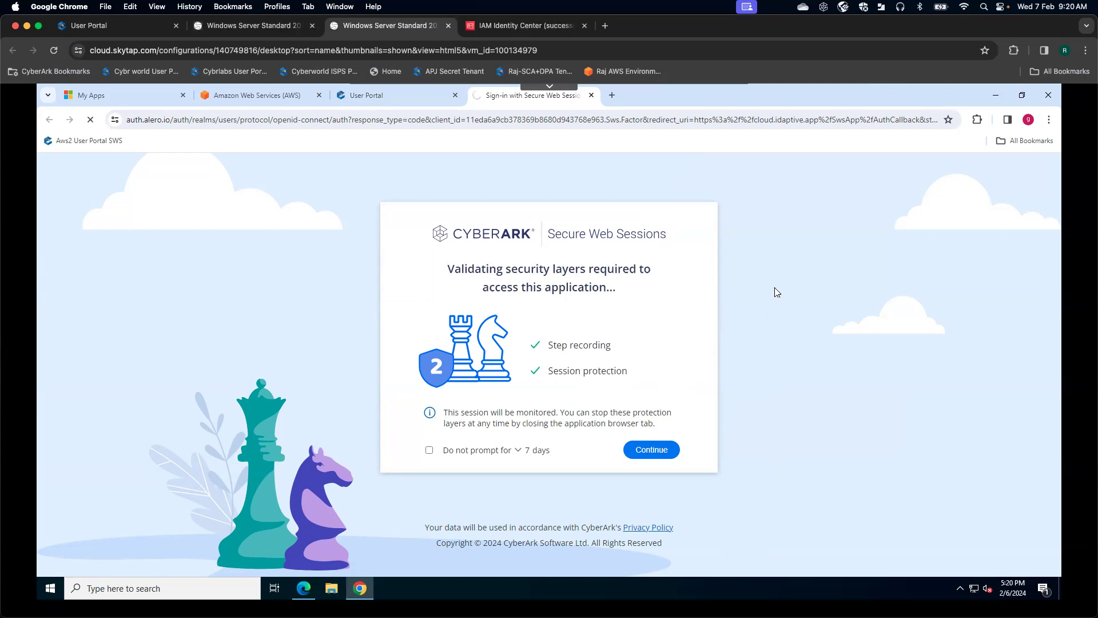
mouse_move(827, 292)
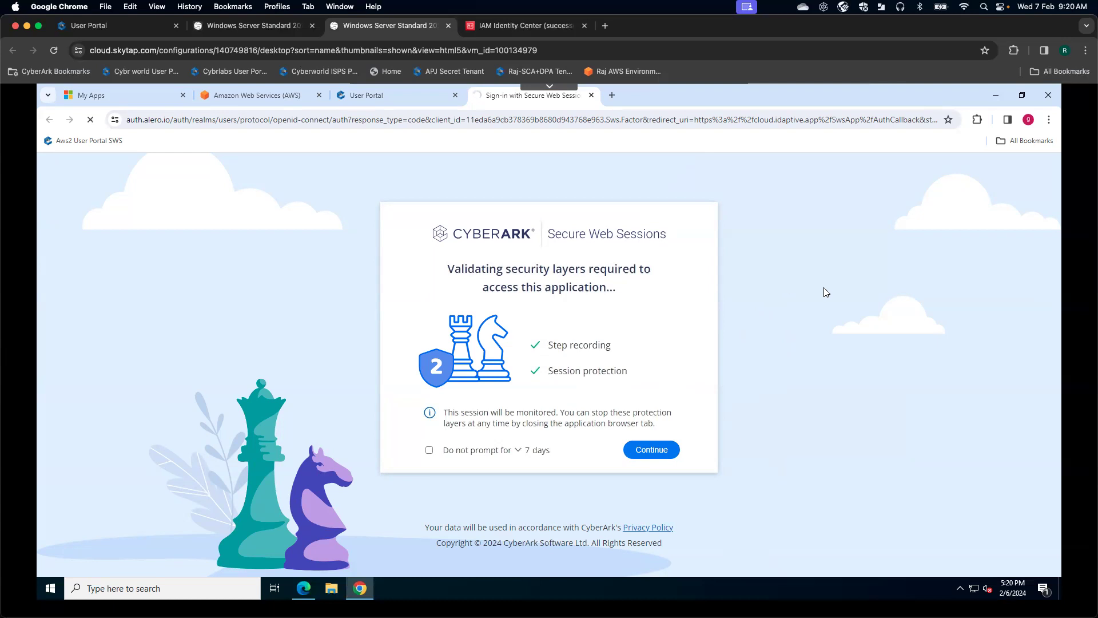
left_click(650, 449)
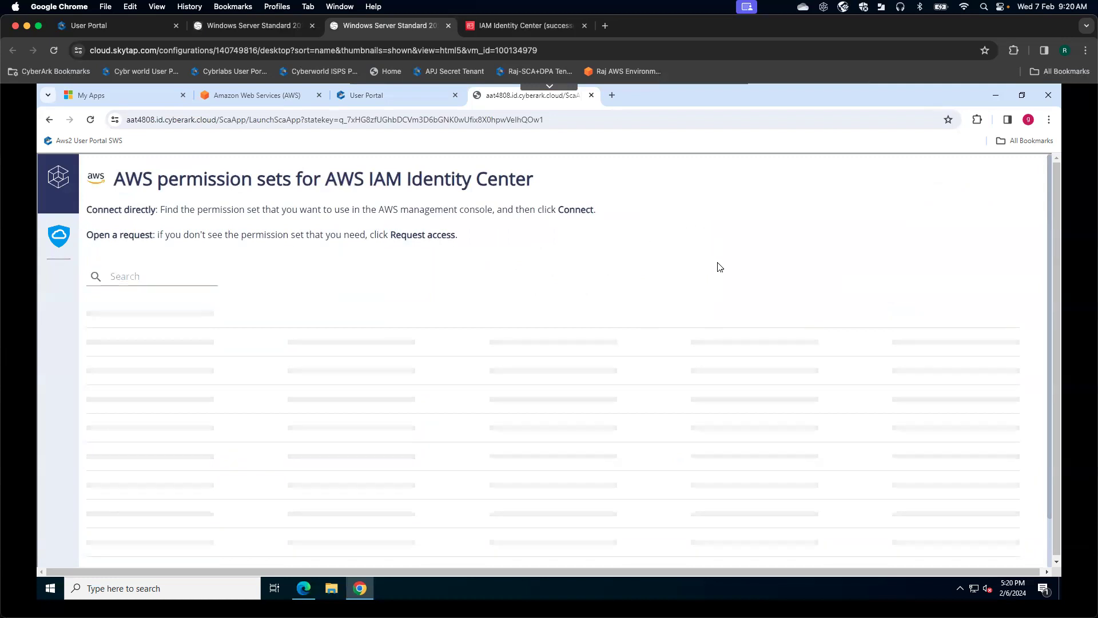
mouse_move(627, 285)
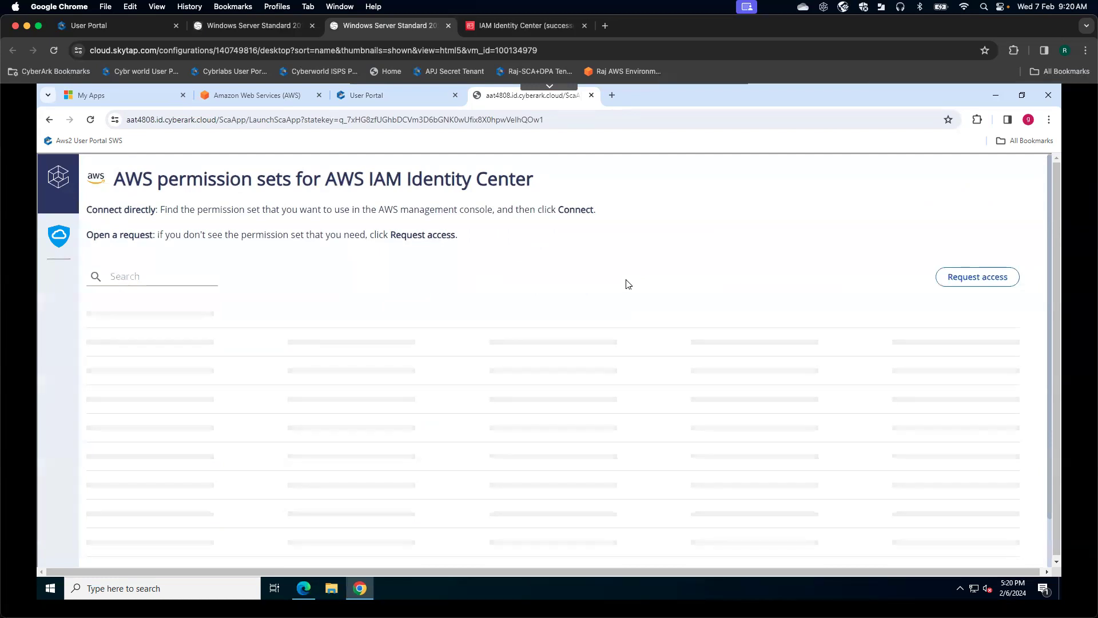
mouse_move(335, 162)
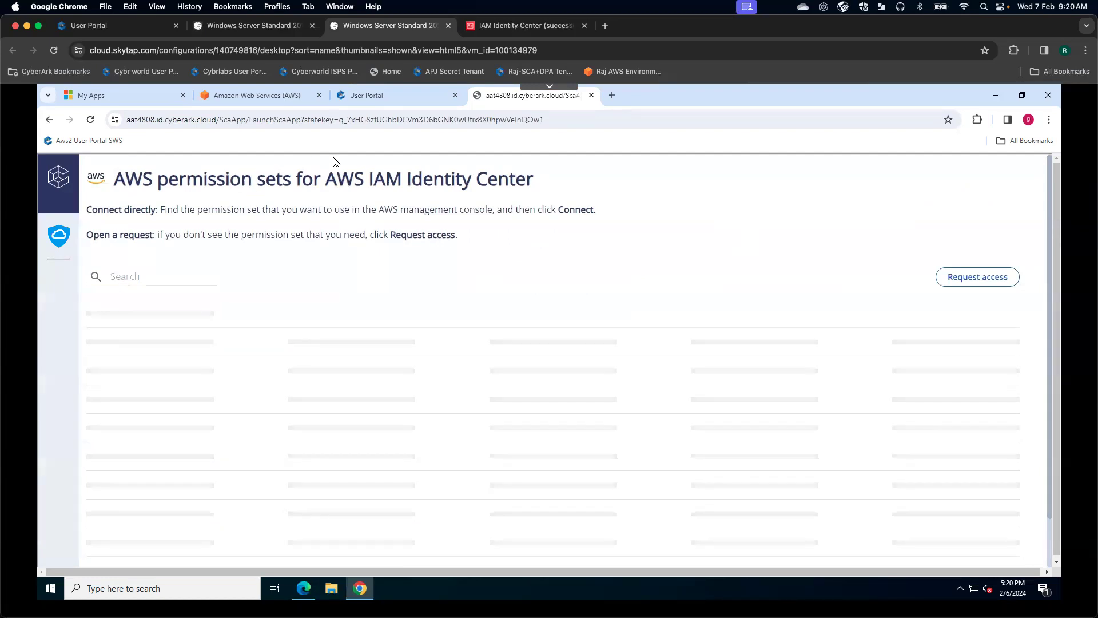
mouse_move(880, 218)
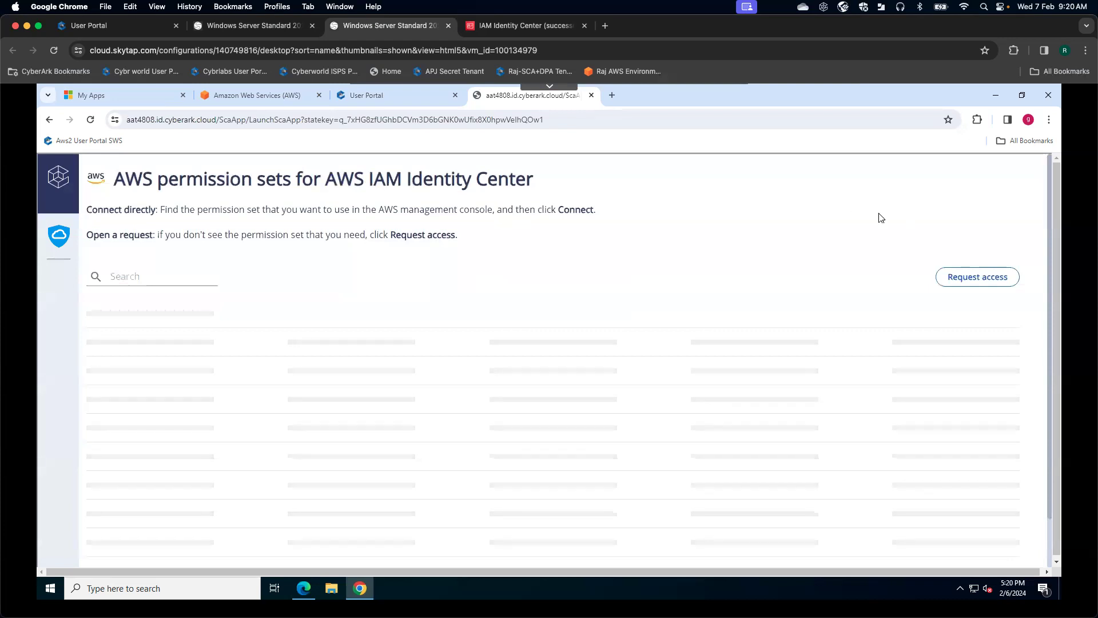
mouse_move(1056, 221)
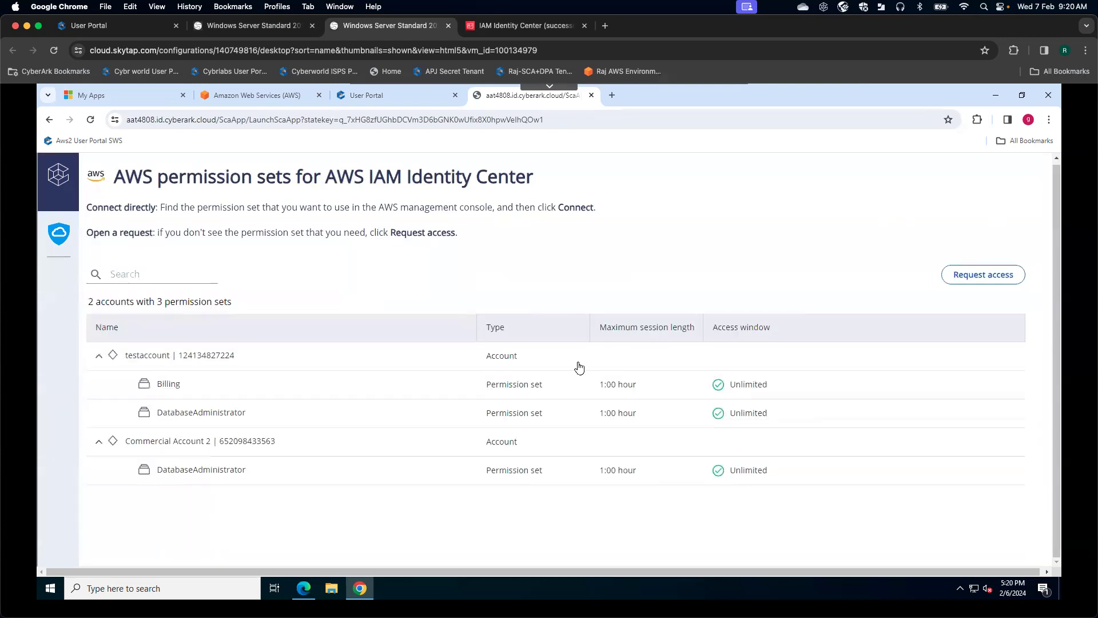
mouse_move(290, 359)
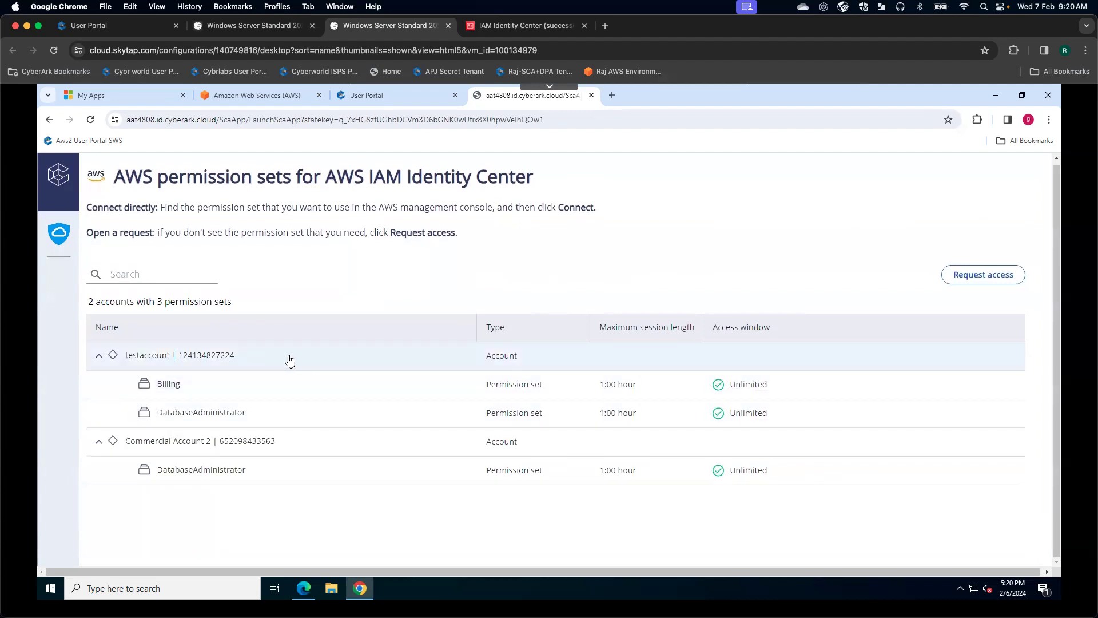
mouse_move(393, 386)
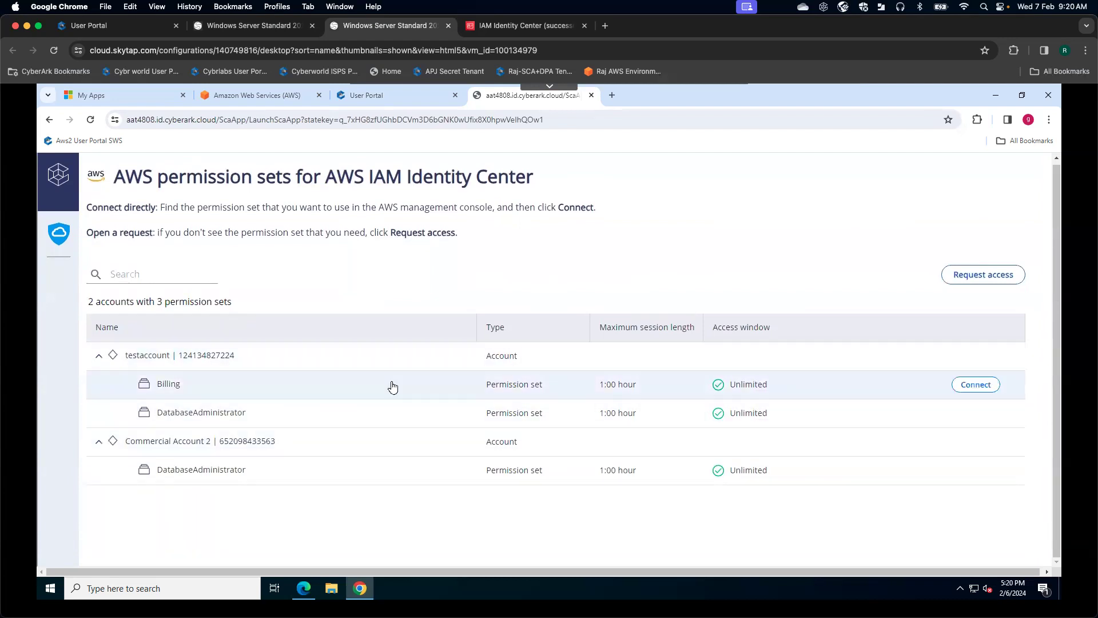
mouse_move(726, 389)
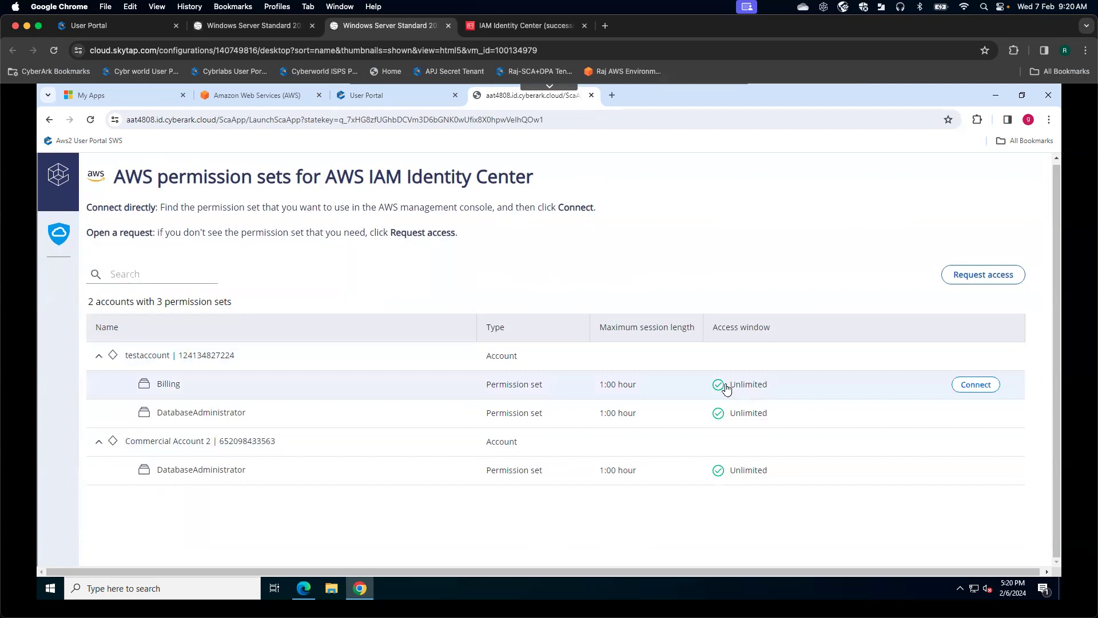
mouse_move(686, 366)
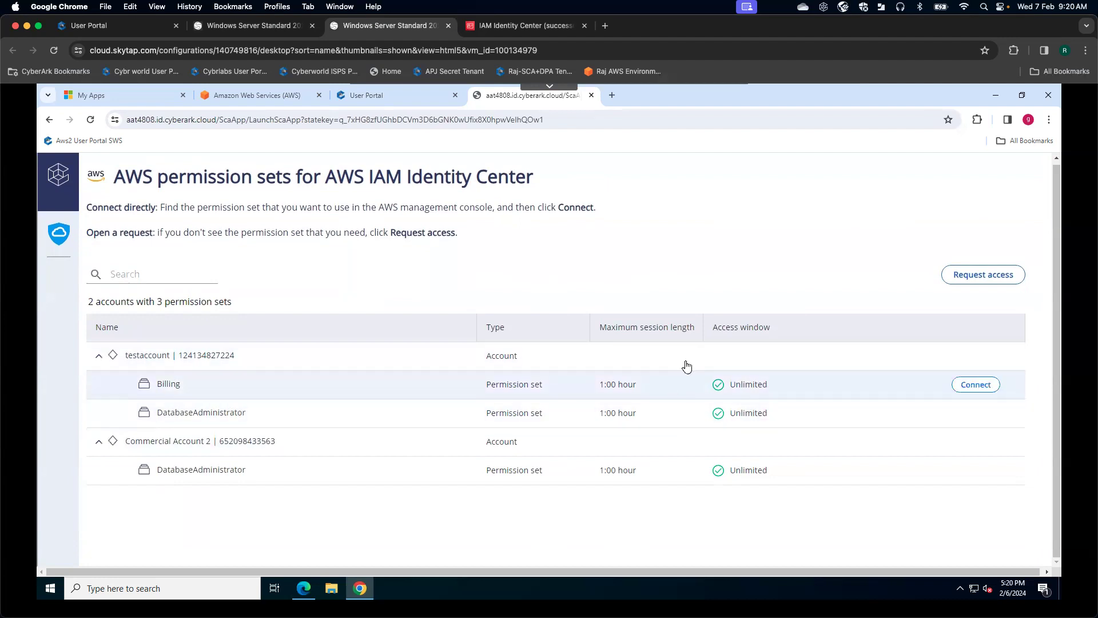
mouse_move(814, 297)
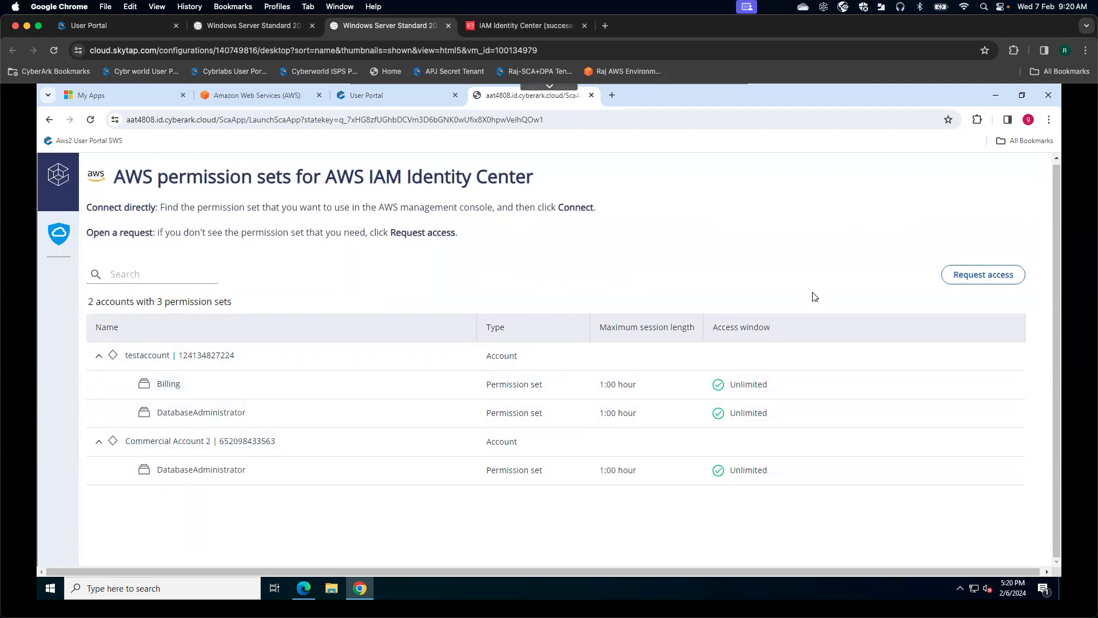
mouse_move(1017, 238)
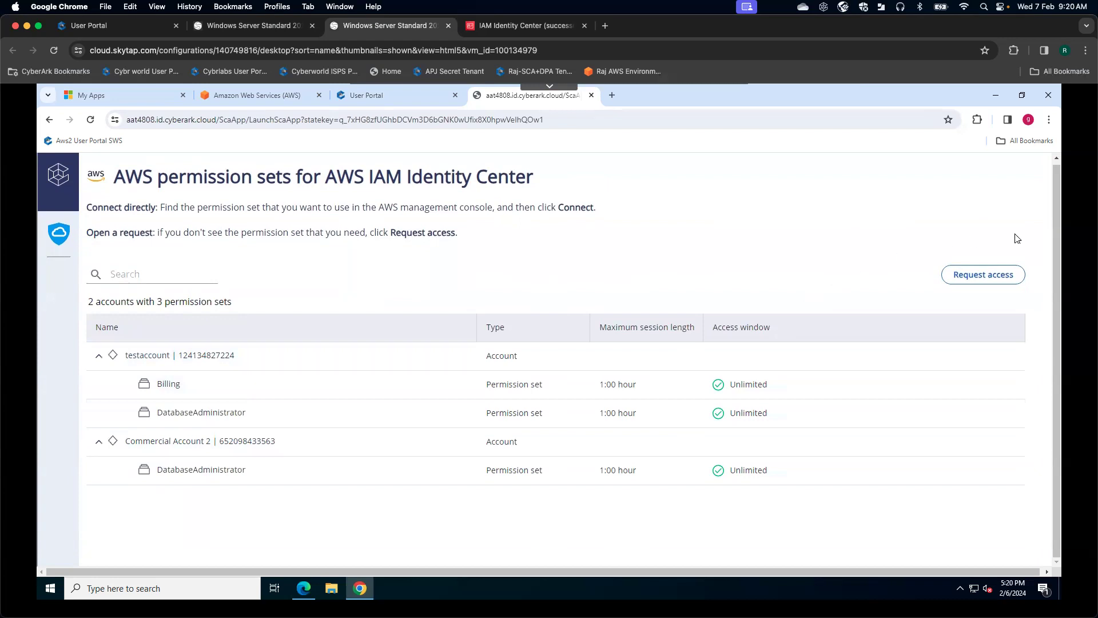
mouse_move(384, 398)
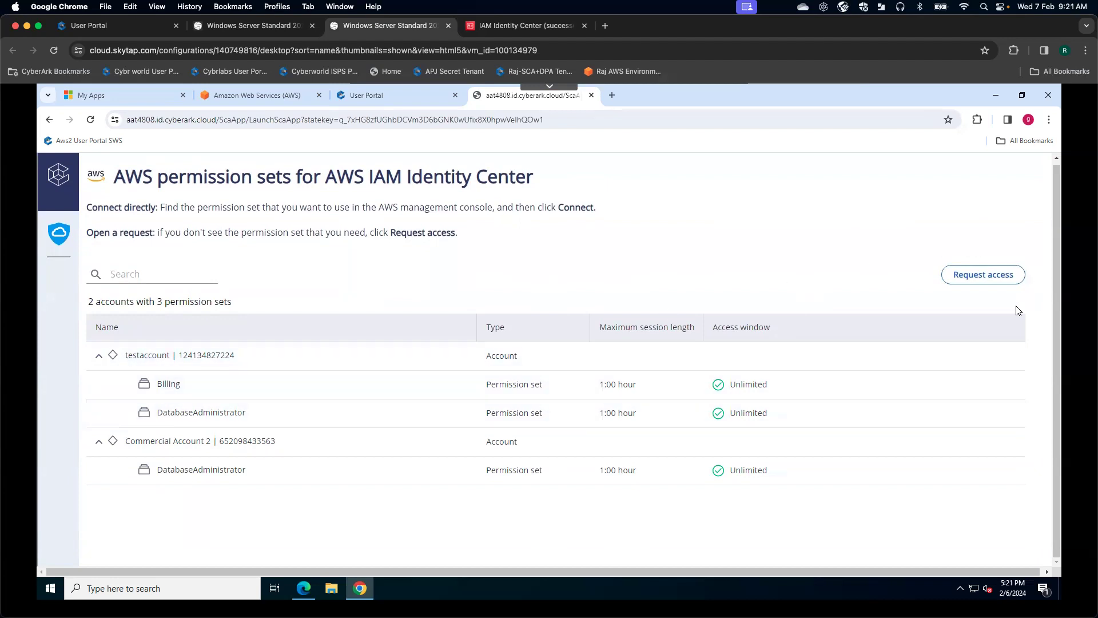
mouse_move(777, 348)
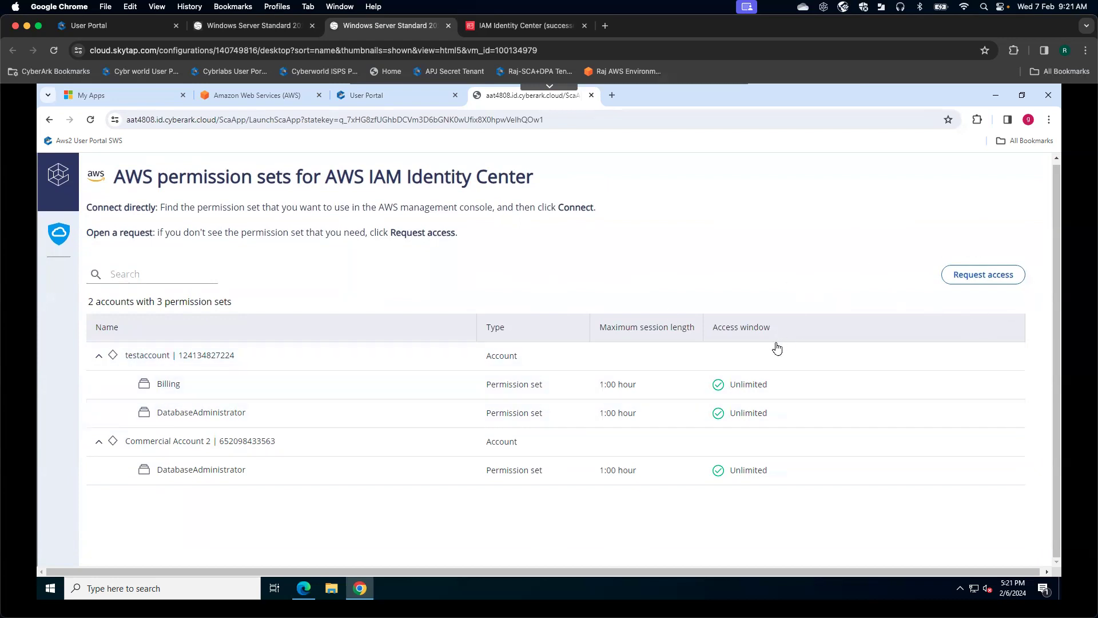
mouse_move(756, 390)
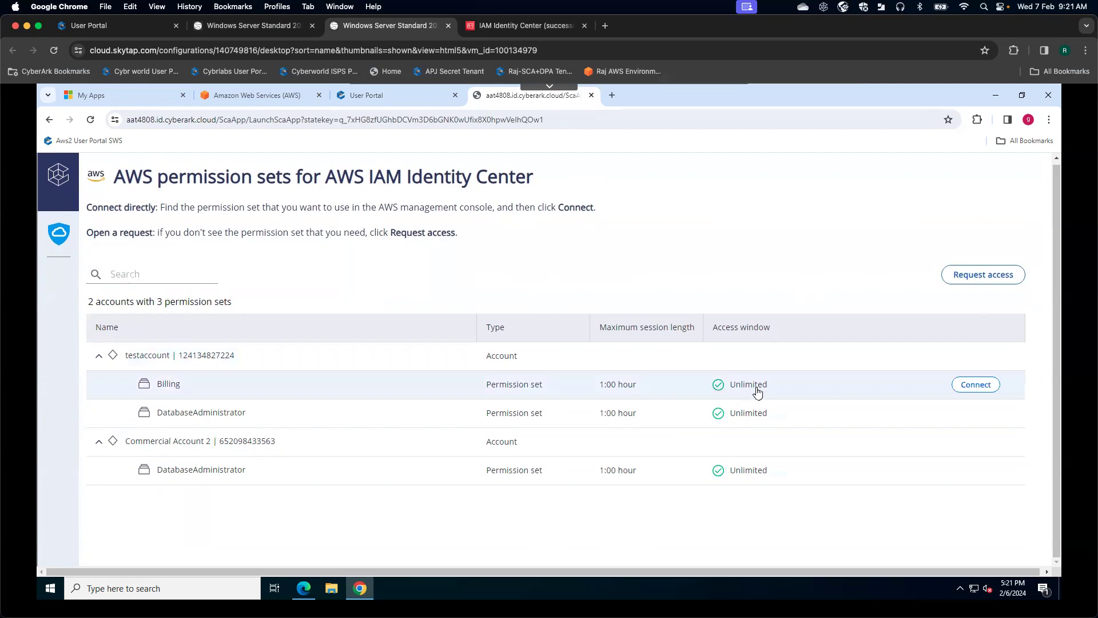
mouse_move(851, 392)
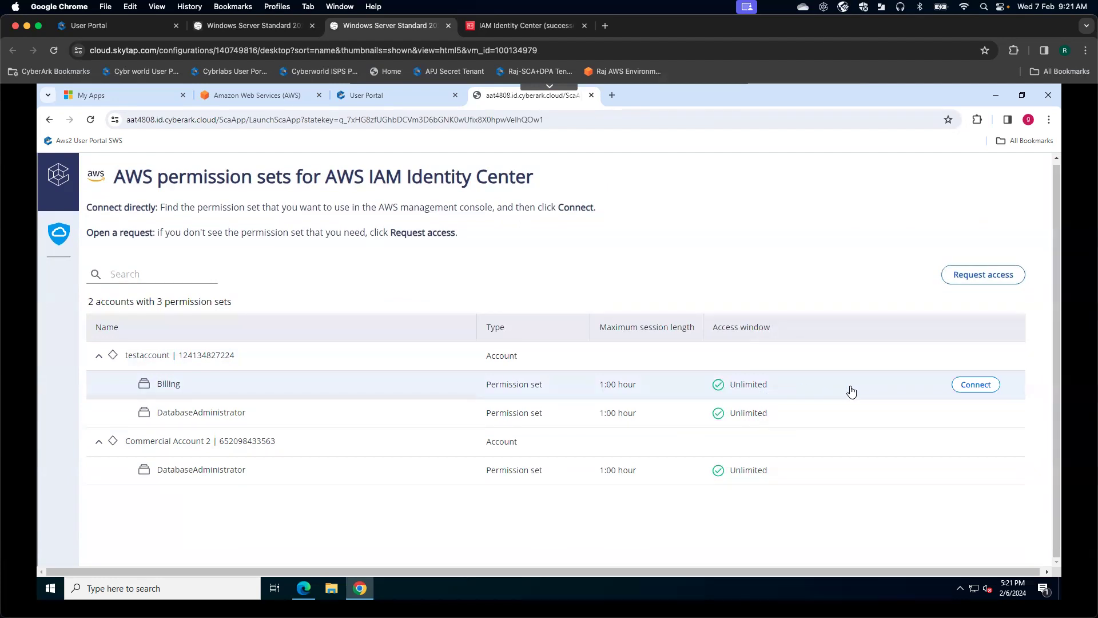
mouse_move(217, 390)
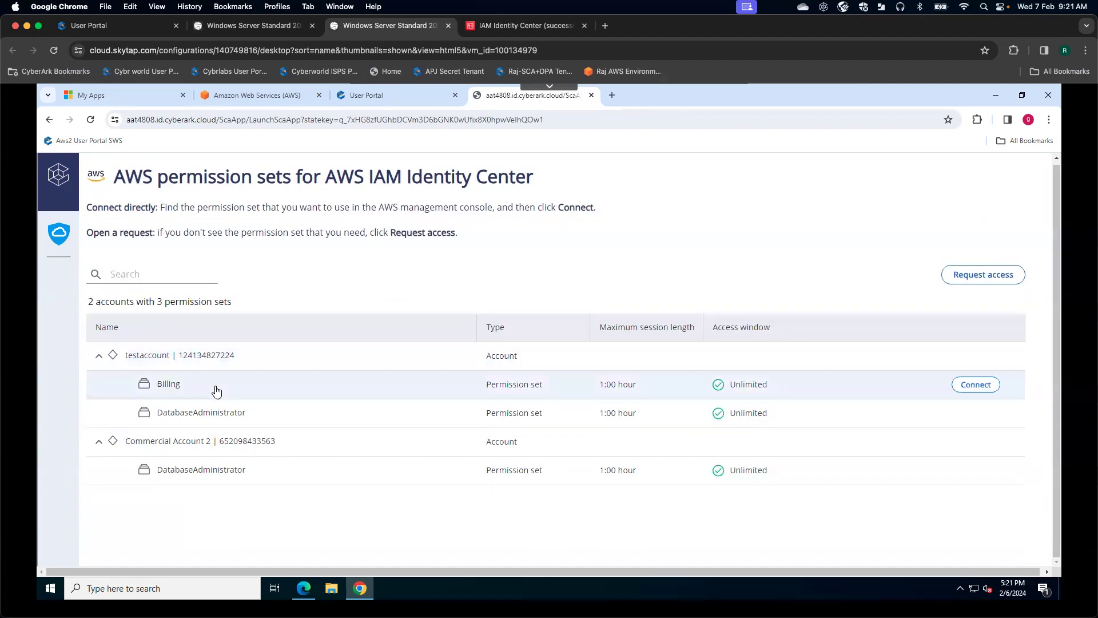
mouse_move(219, 383)
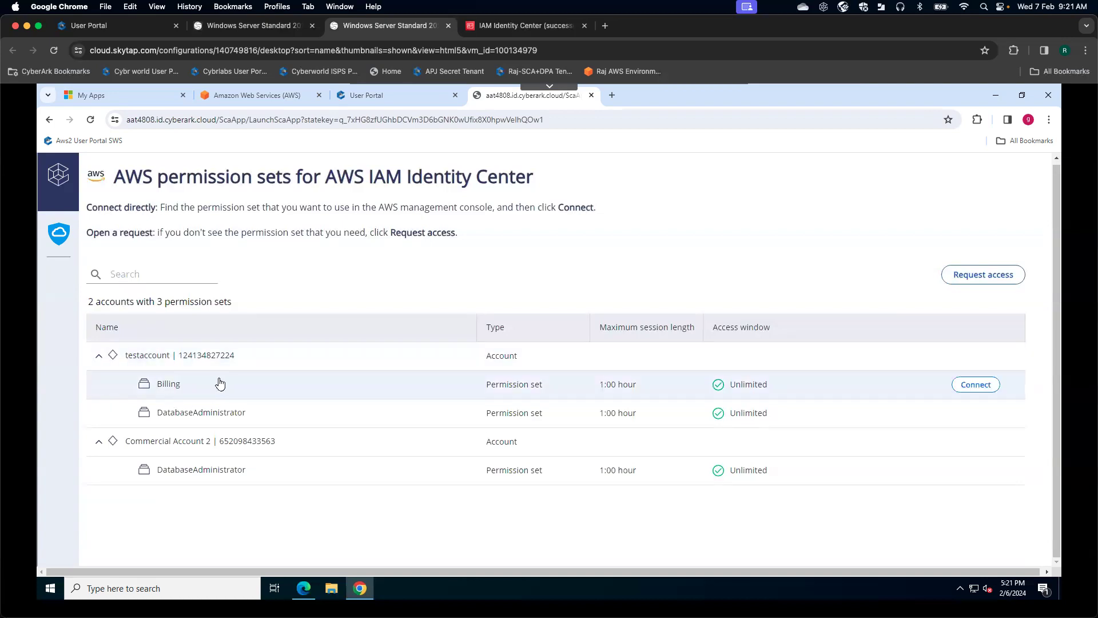
mouse_move(520, 381)
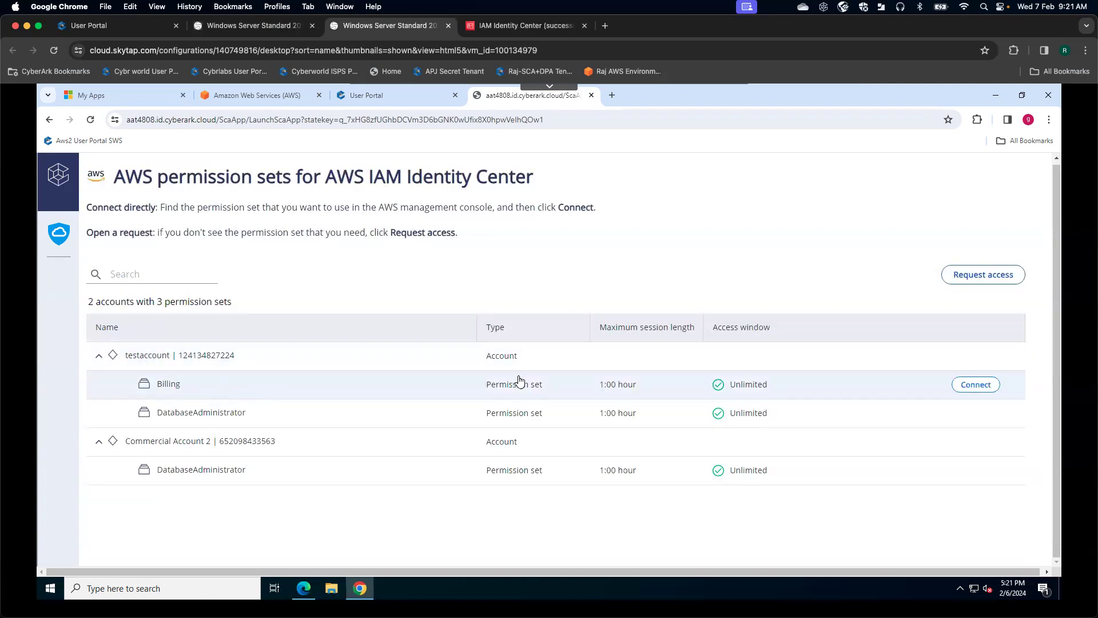
mouse_move(974, 384)
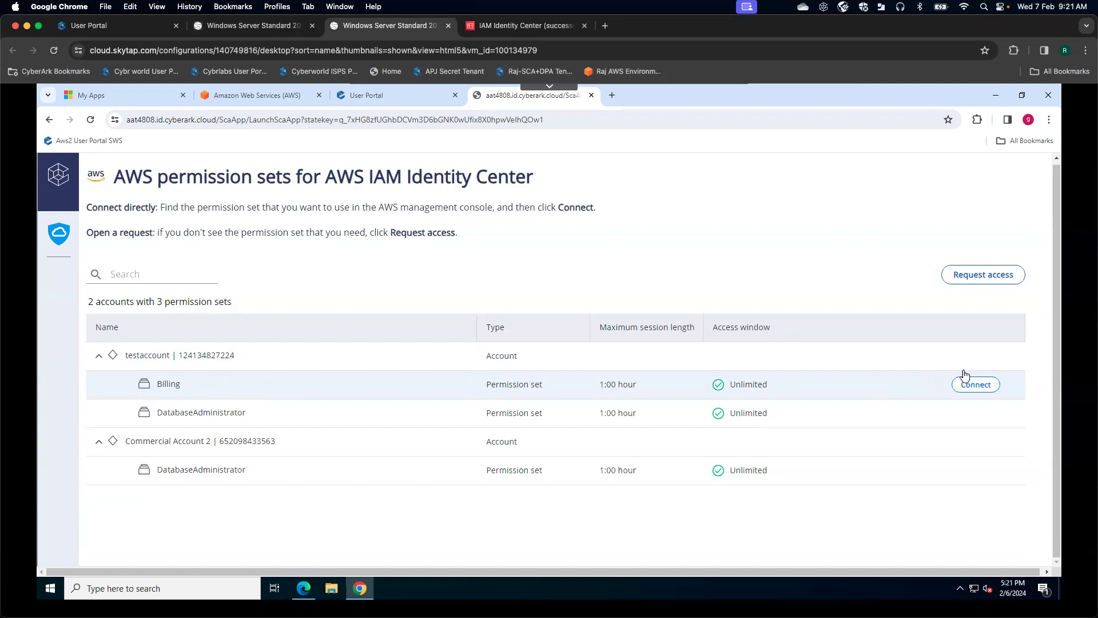
Connect to the AWS console with testaccount's Billing permission set
left_click(974, 384)
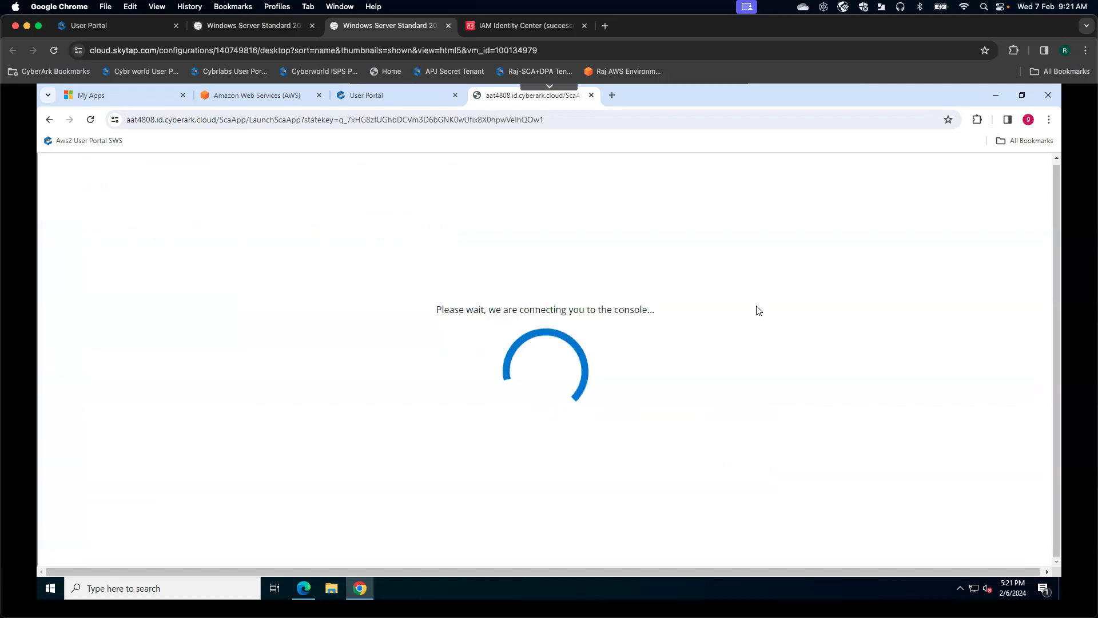
mouse_move(409, 299)
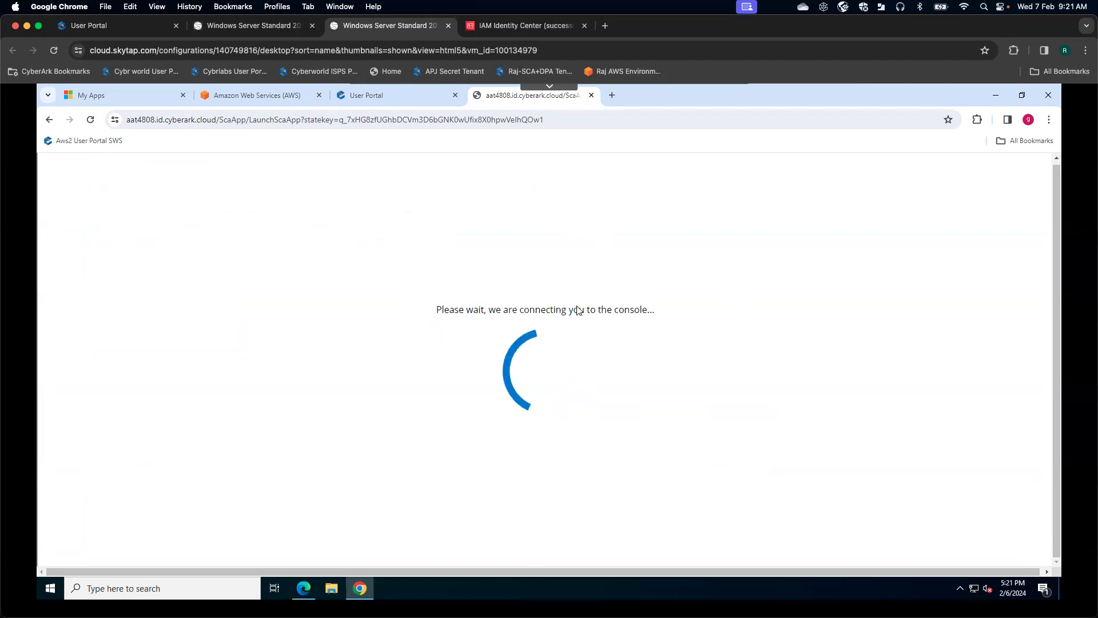
mouse_move(539, 212)
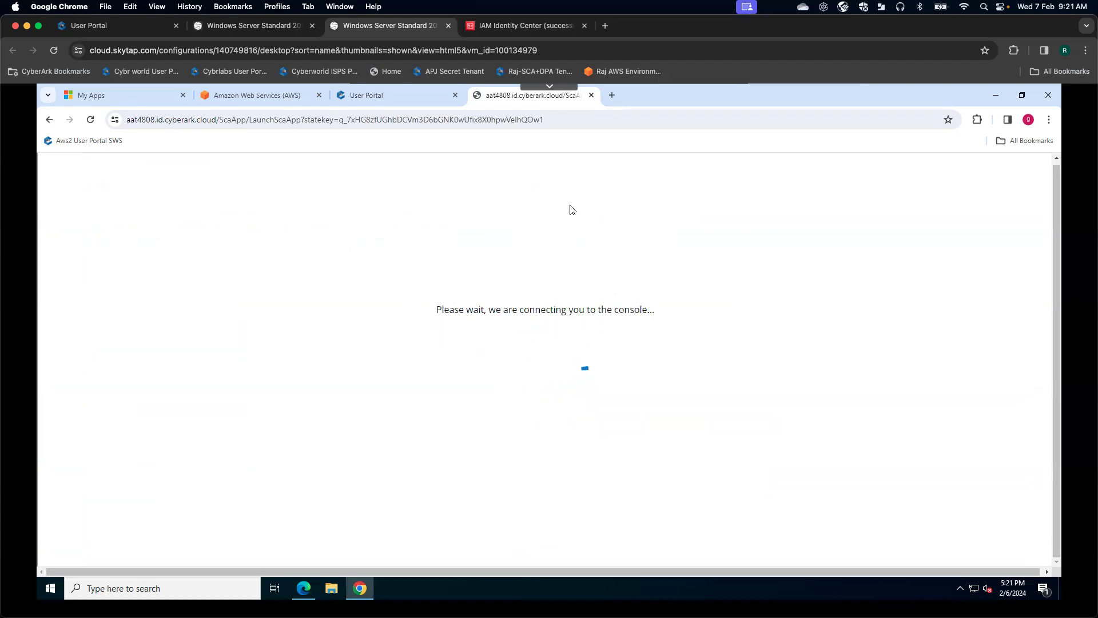
mouse_move(676, 252)
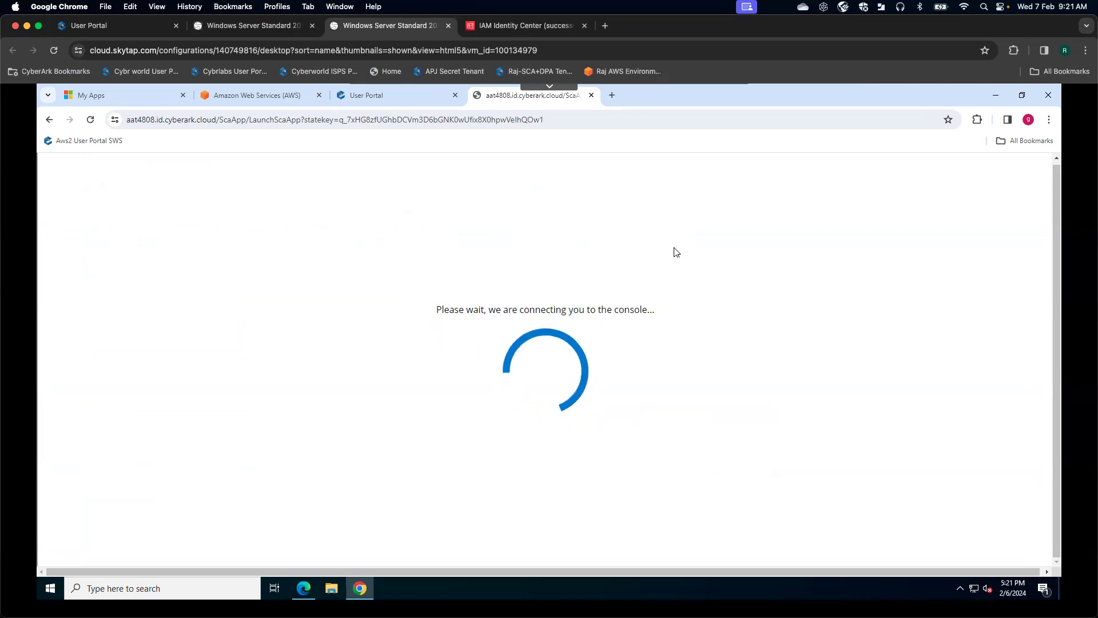
mouse_move(646, 227)
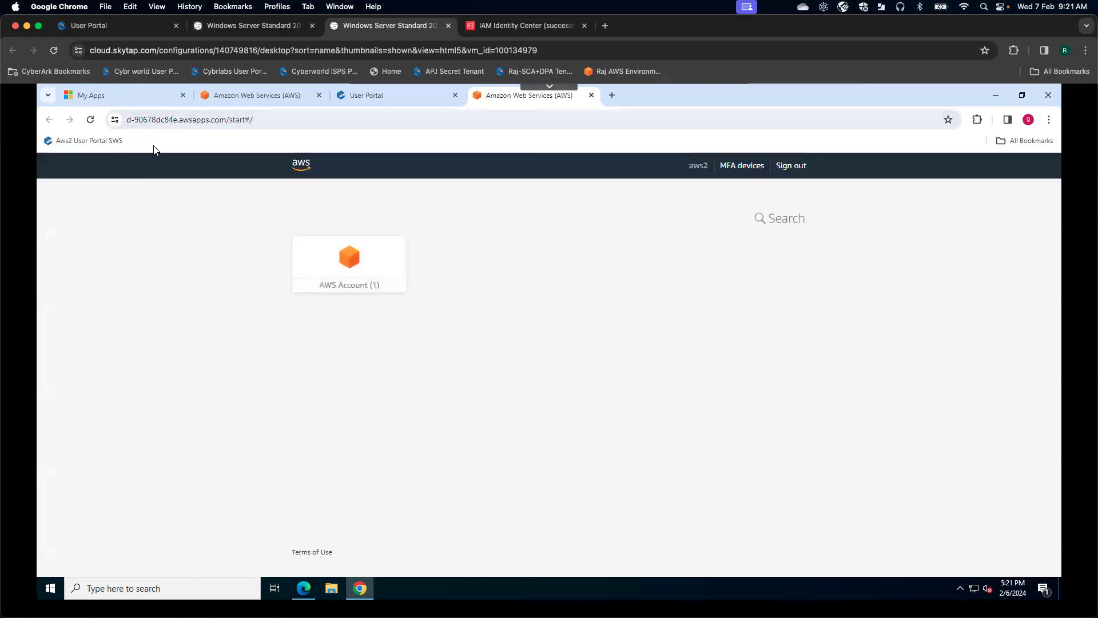
mouse_move(348, 263)
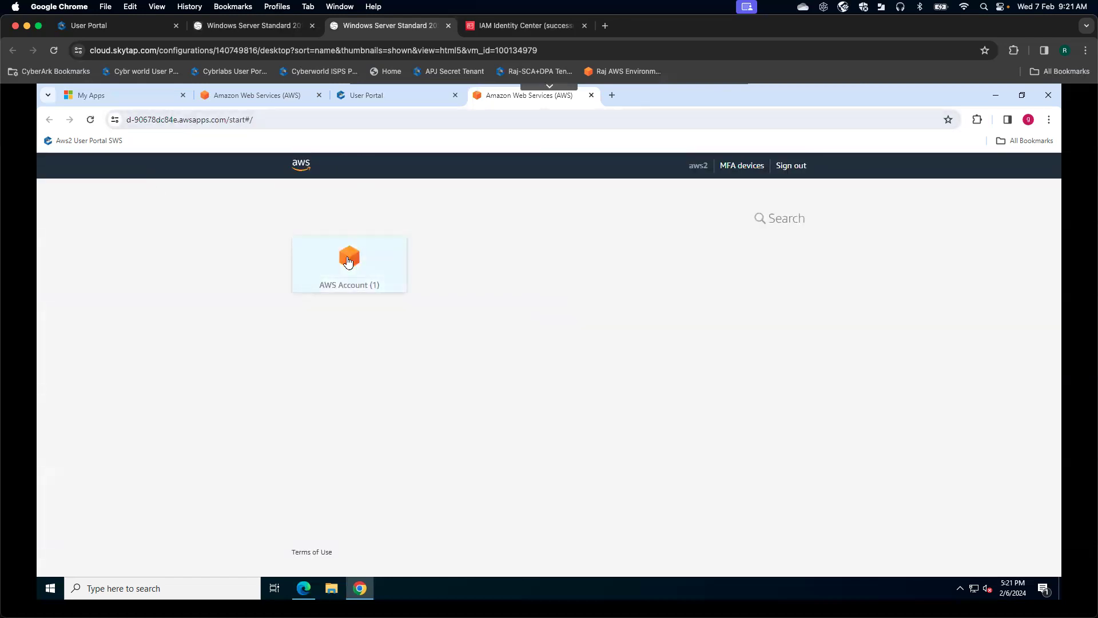
Expand the AWS Account (1) tile to show testaccount with its Billing role
left_click(349, 264)
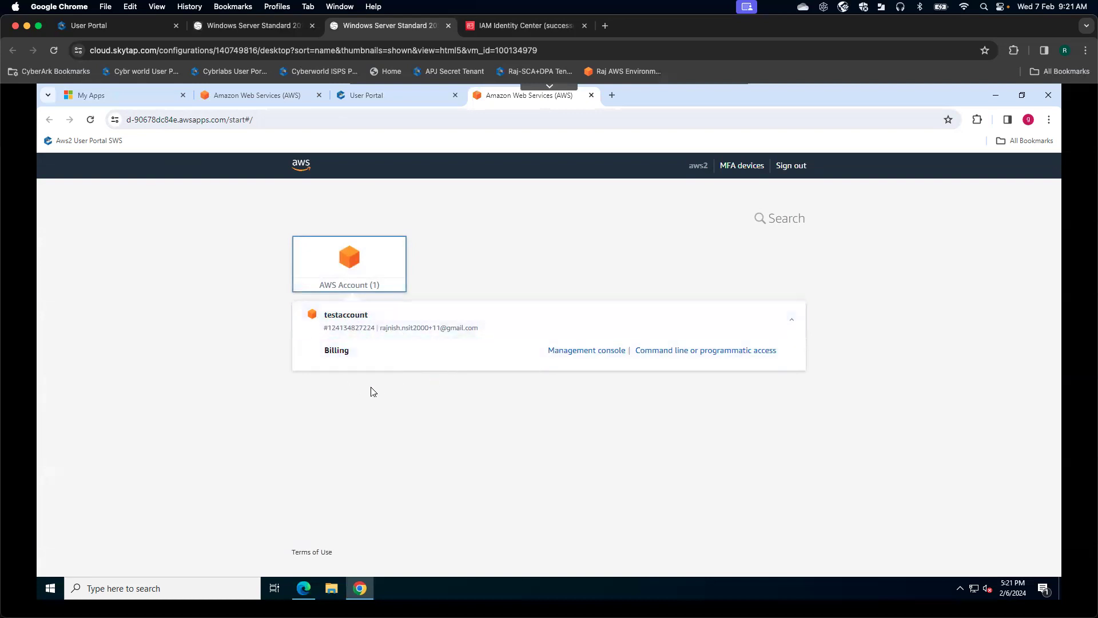
mouse_move(462, 370)
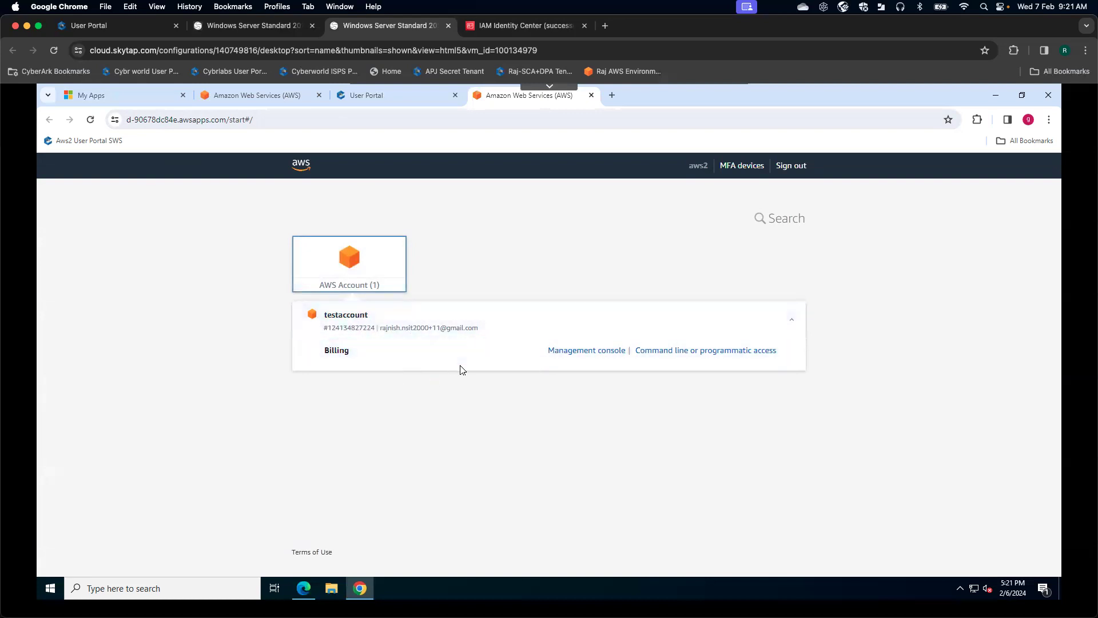
mouse_move(595, 290)
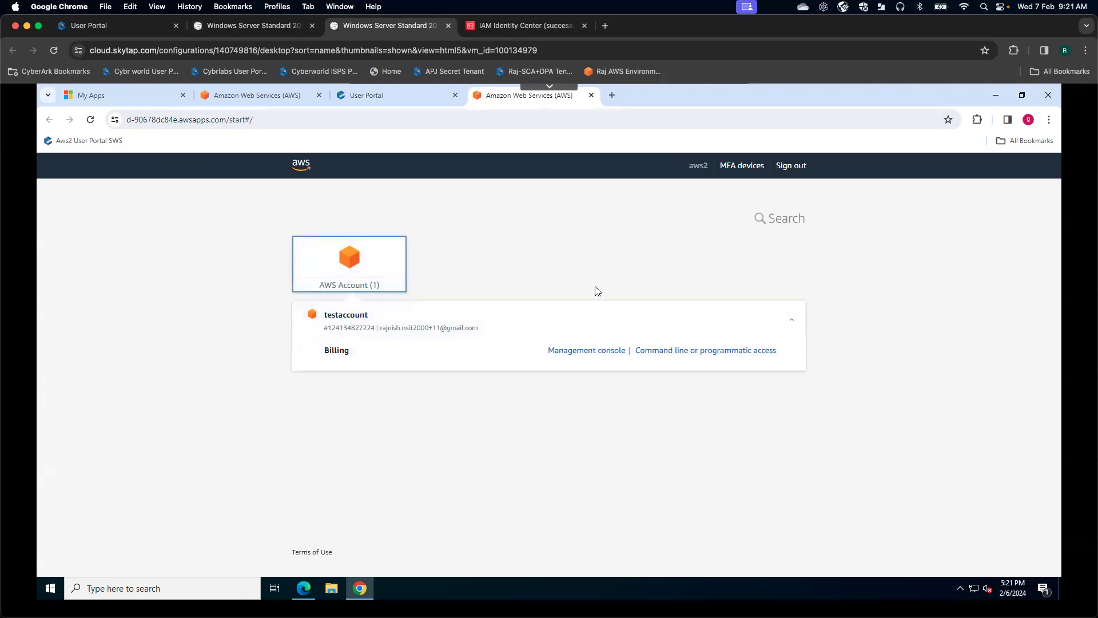
mouse_move(549, 387)
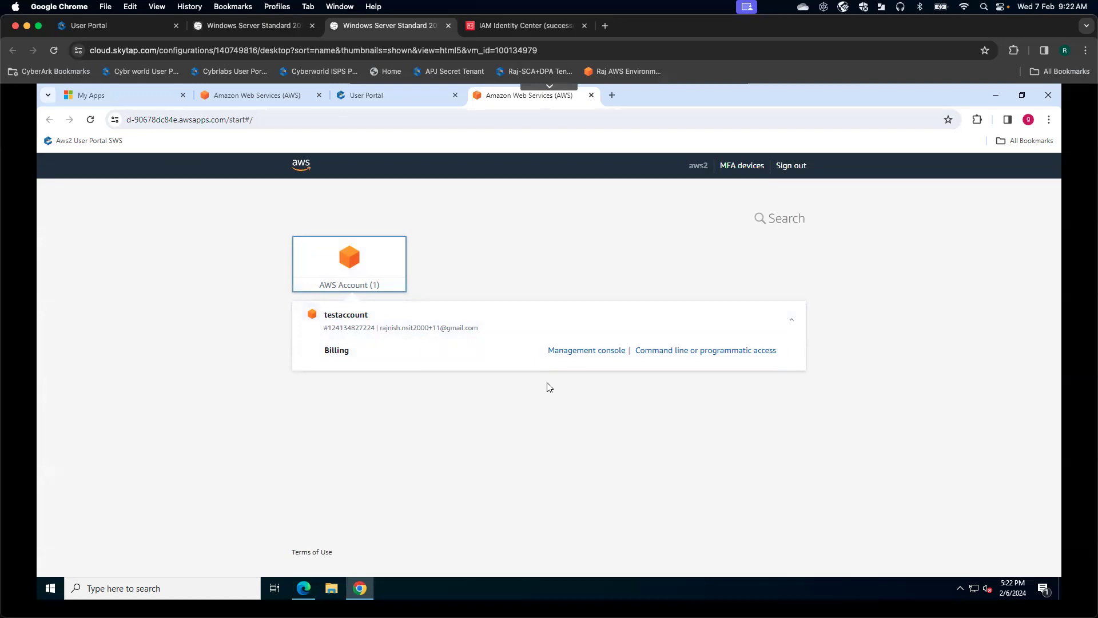
mouse_move(5, 441)
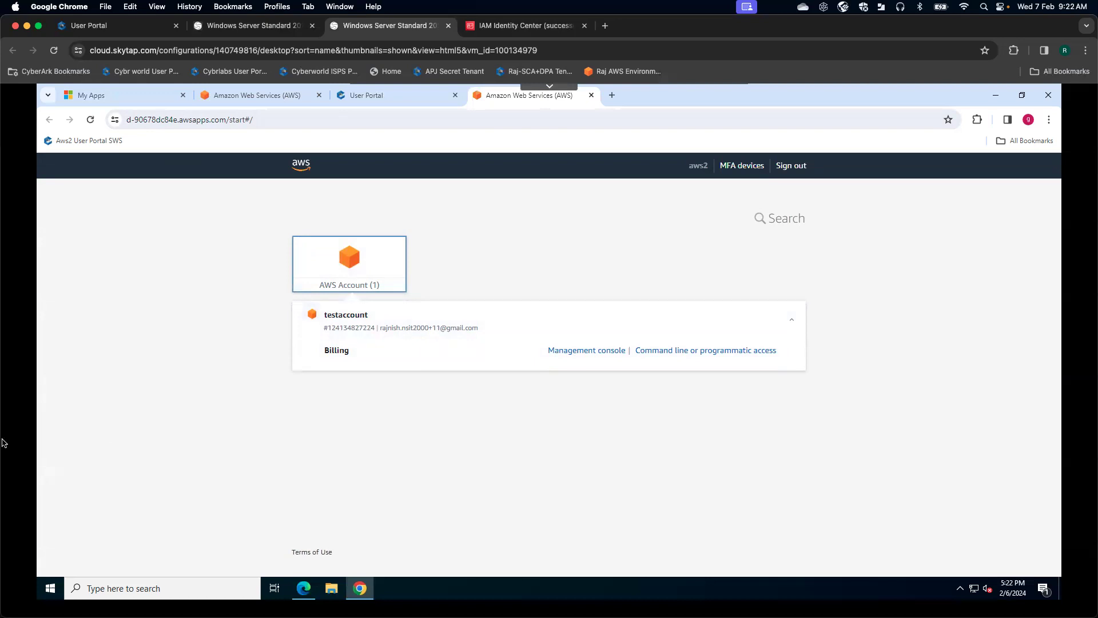